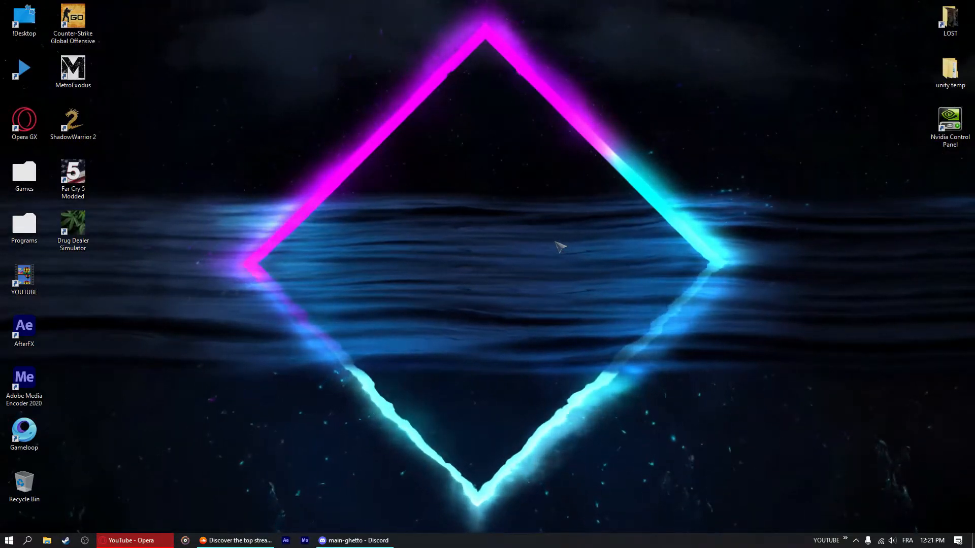
mouse_move(491, 254)
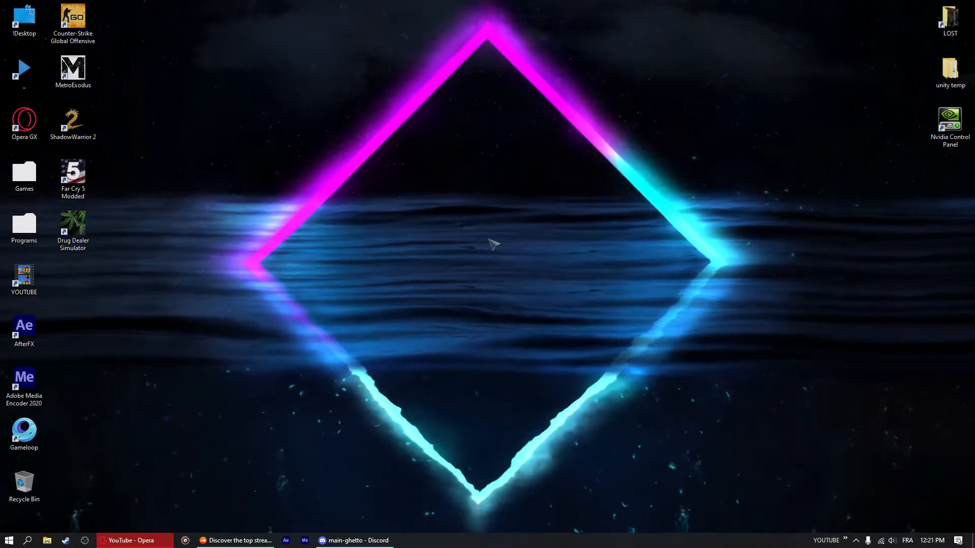
mouse_move(566, 304)
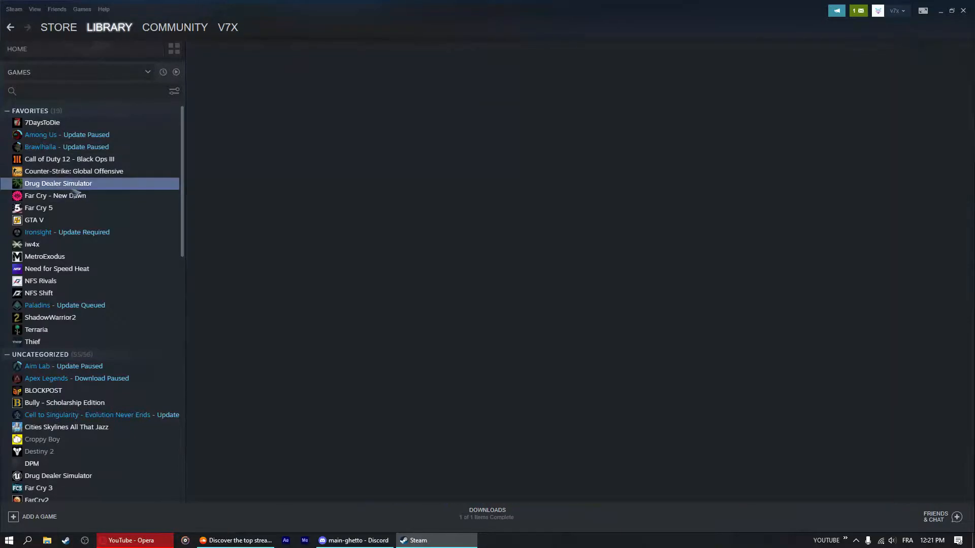
Select Drug Dealer Simulator under Favorites to show its library page.
click(58, 183)
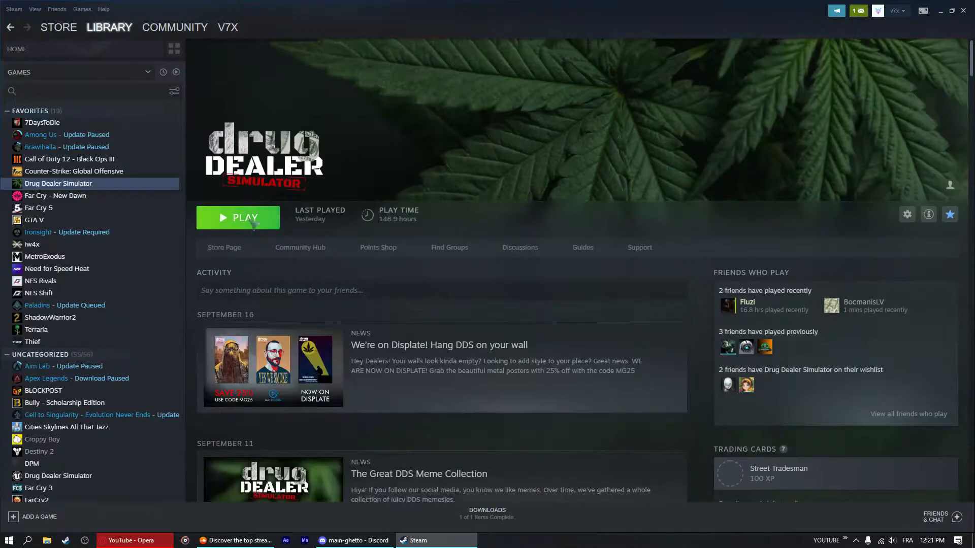
mouse_move(659, 146)
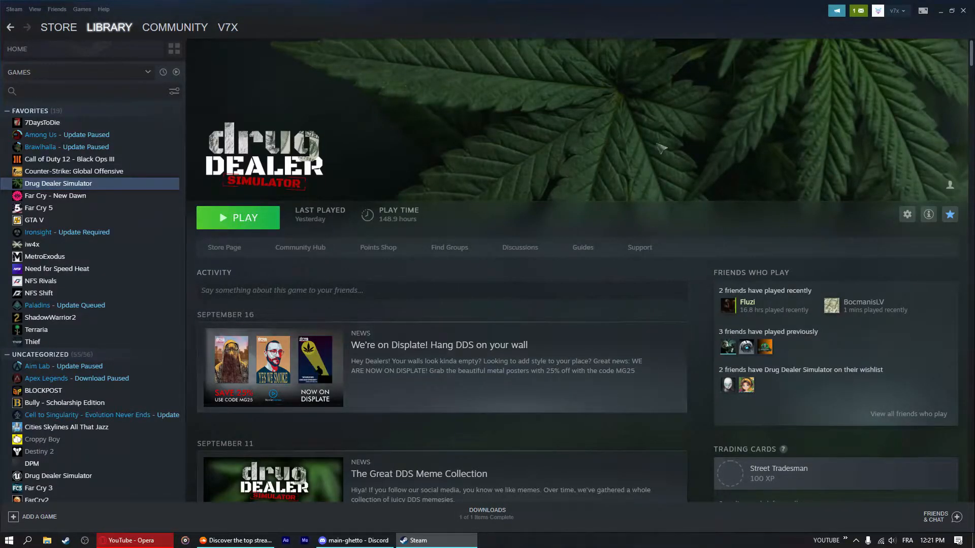
mouse_move(590, 227)
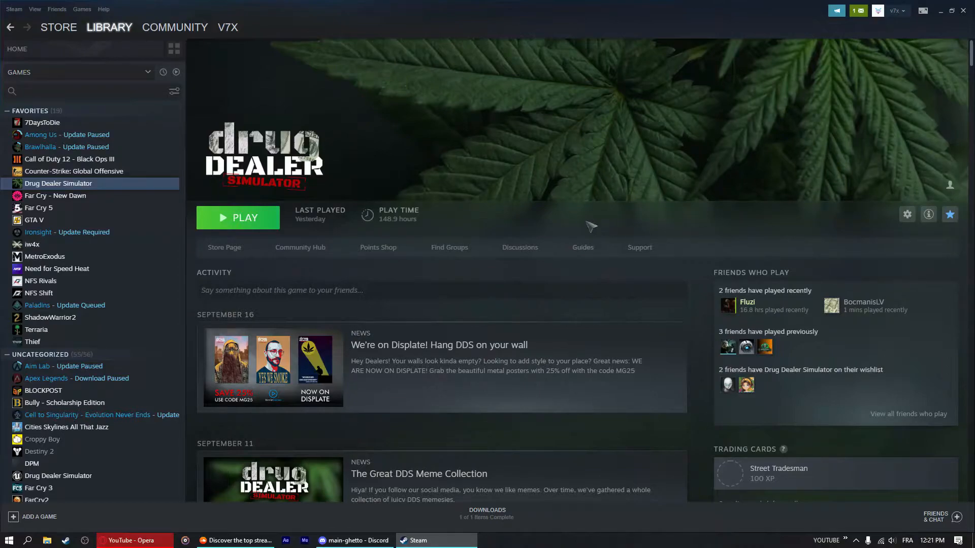
mouse_move(388, 447)
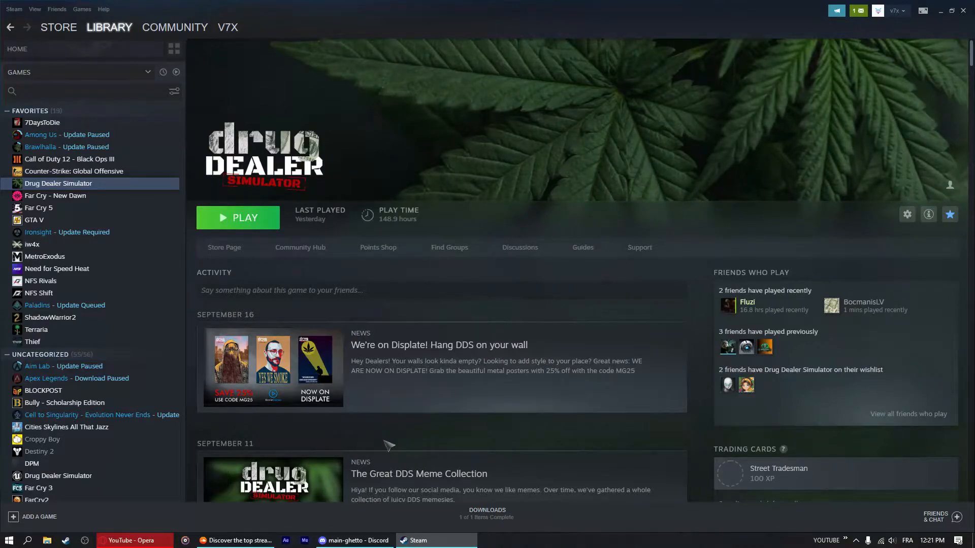
mouse_move(508, 204)
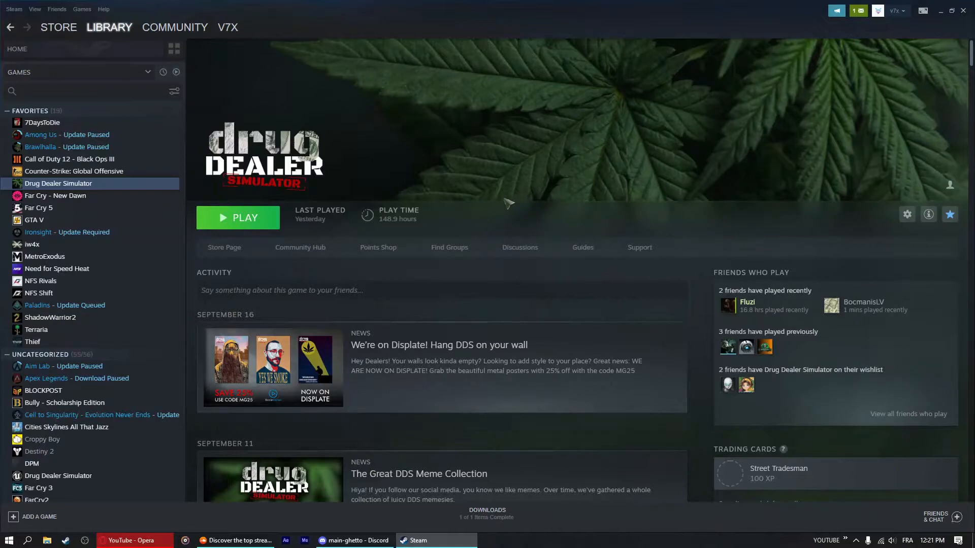
mouse_move(764, 120)
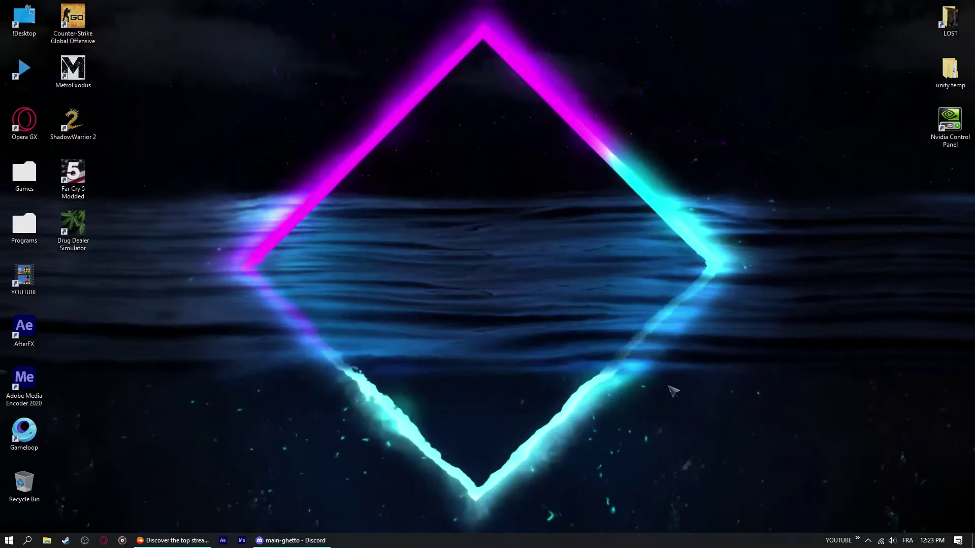
mouse_move(286, 452)
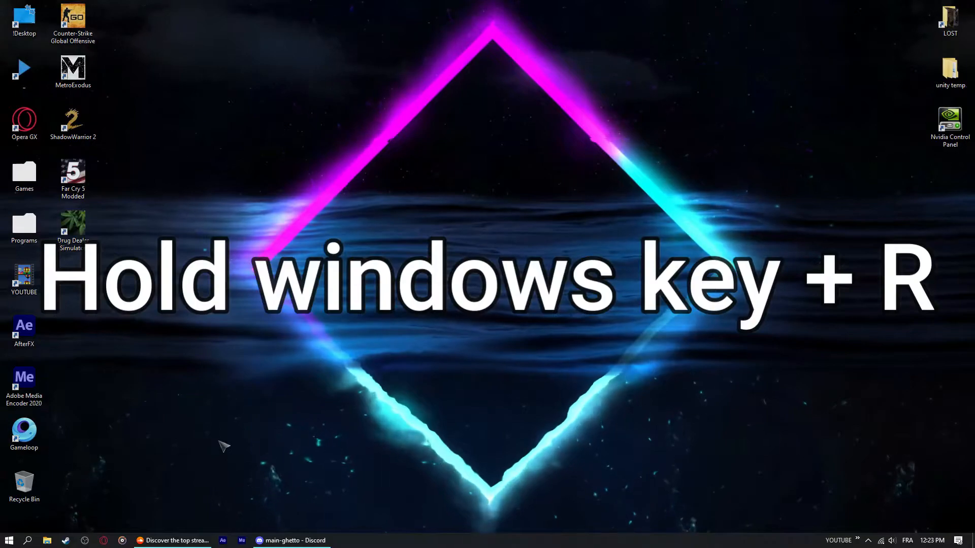
Run %localappdata% from the Run dialog to open the AppData Local folder.
key(Win+R)
text(%localappdata%)
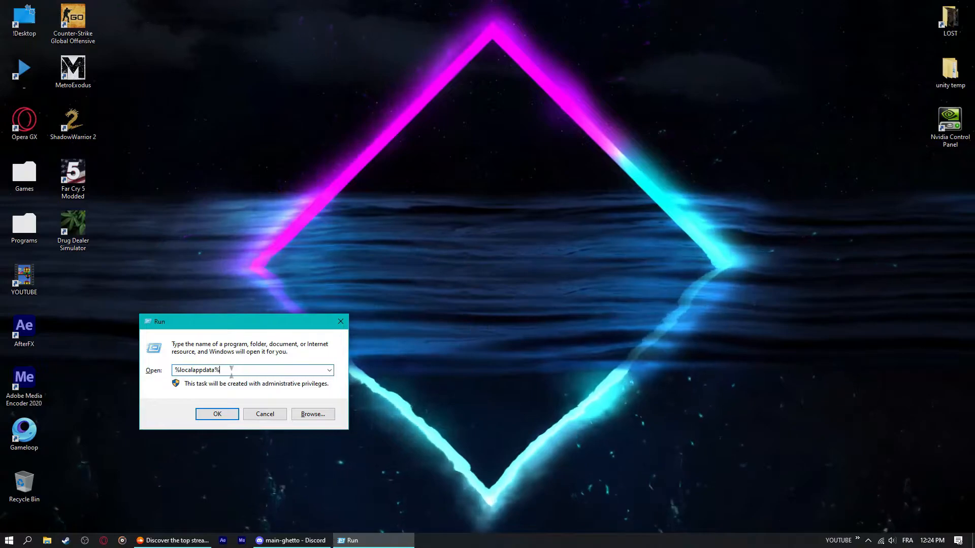
click(218, 414)
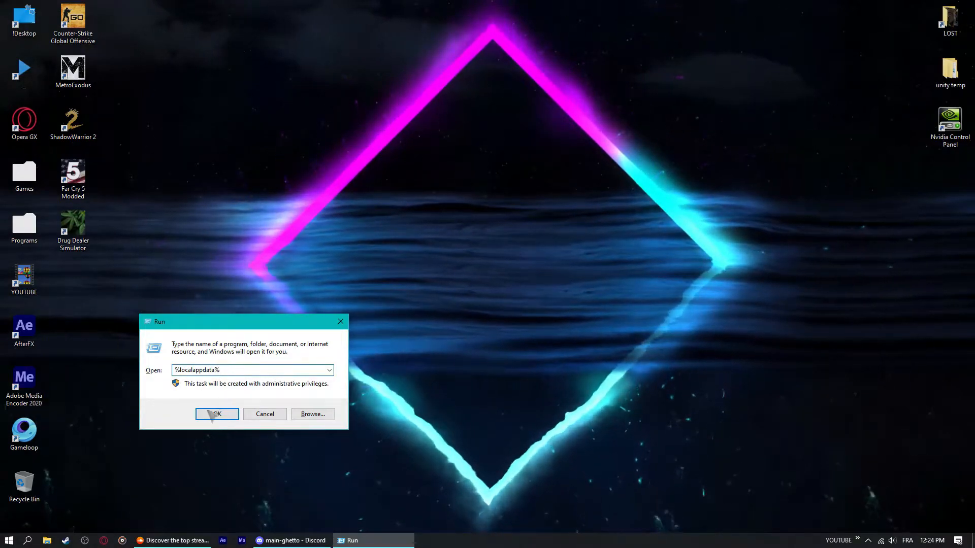
click(218, 414)
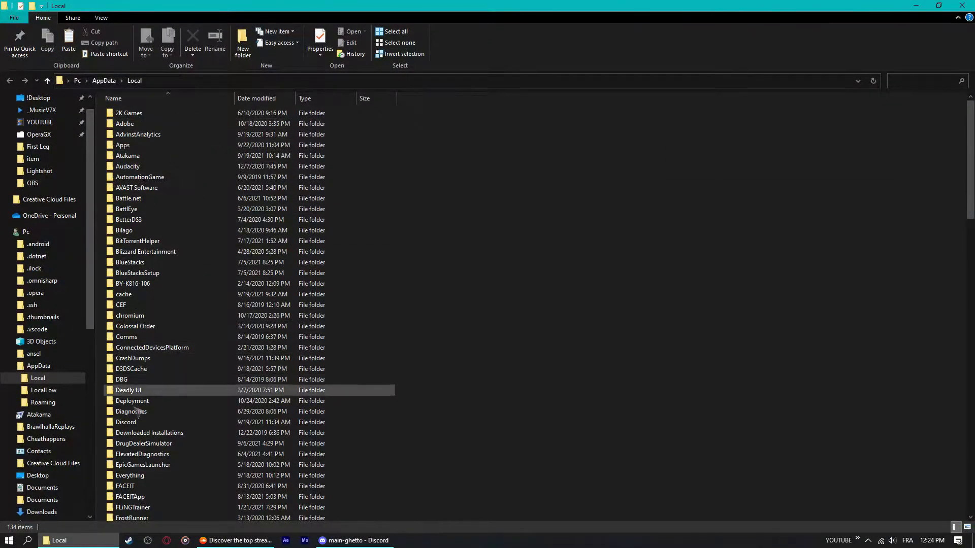
Navigate DrugDealerSimulator\Saved\Config\WindowsNoEditor and select GameUserSettings.
click(143, 443)
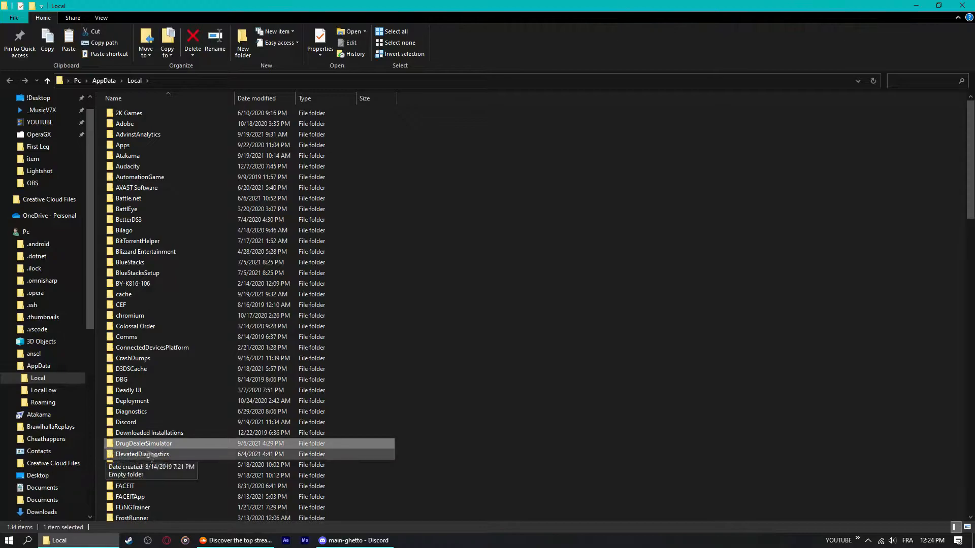
mouse_move(177, 454)
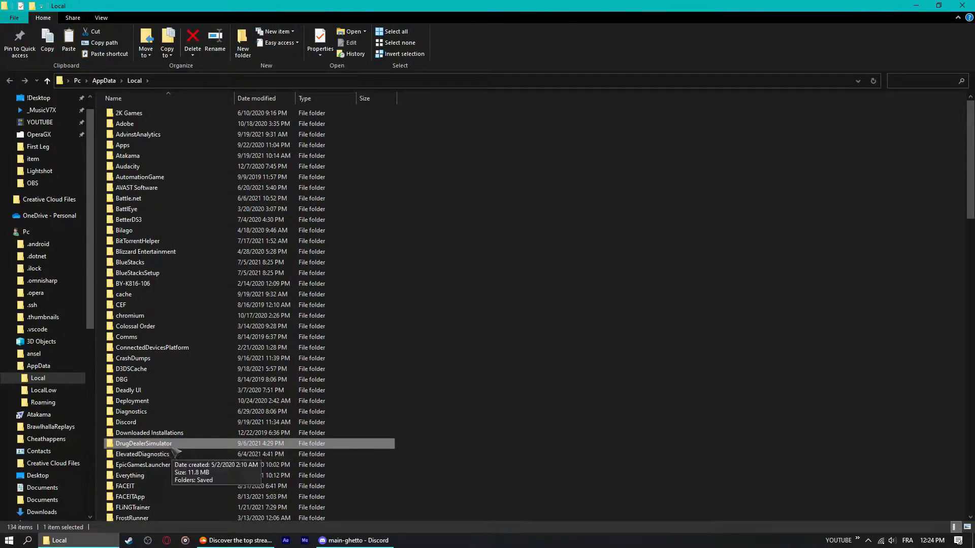
double_click(144, 443)
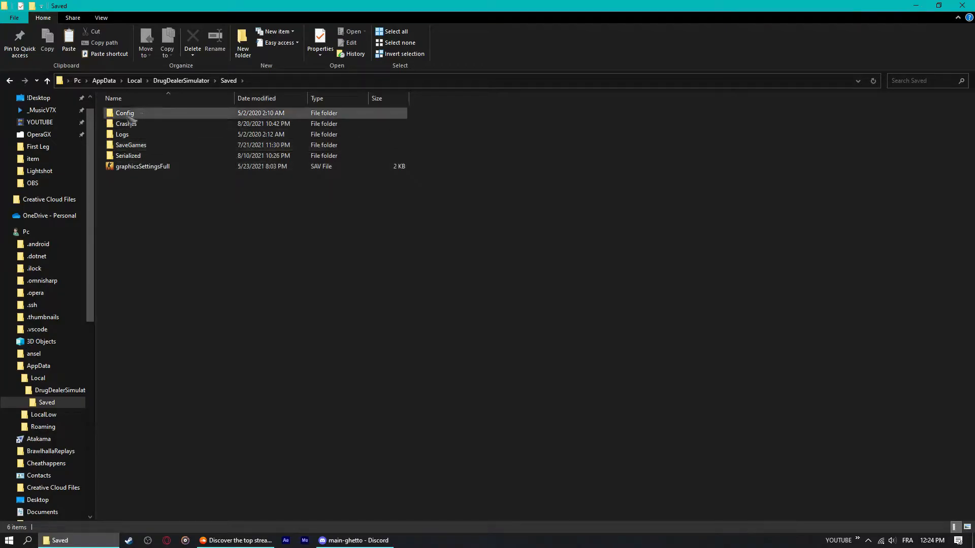
click(130, 144)
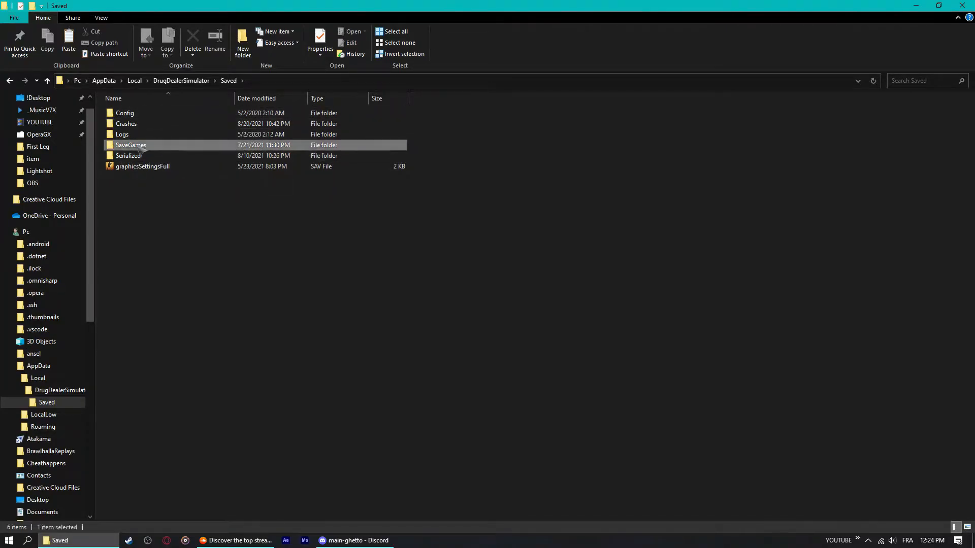
double_click(126, 155)
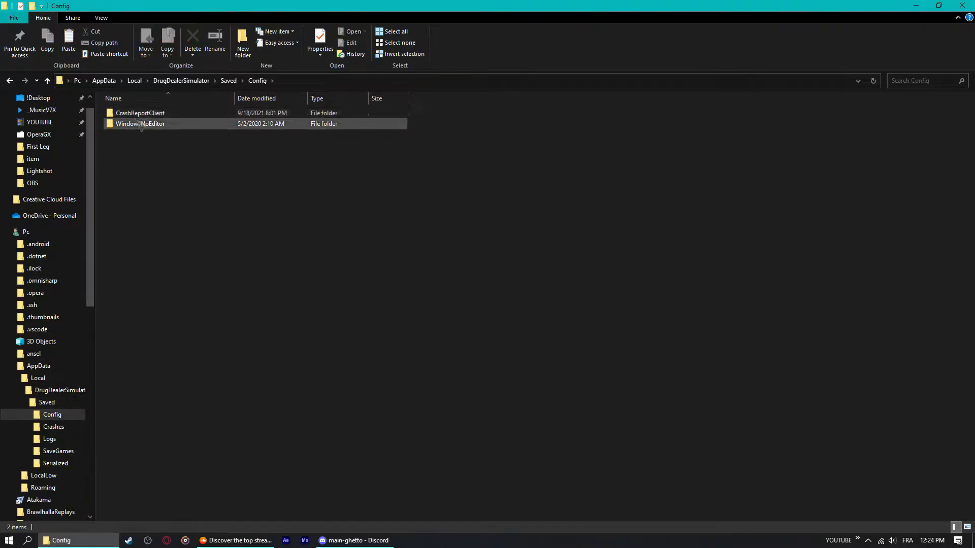
double_click(143, 124)
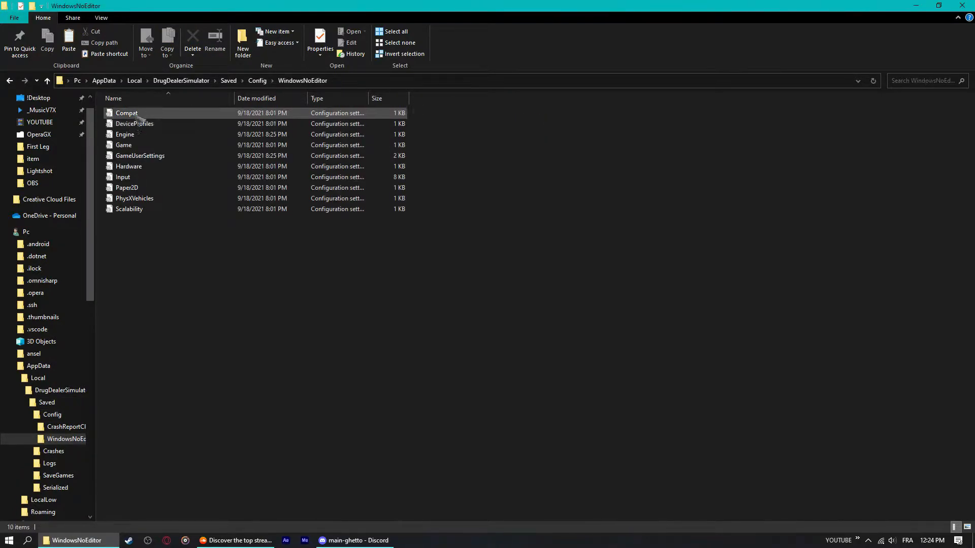
mouse_move(132, 146)
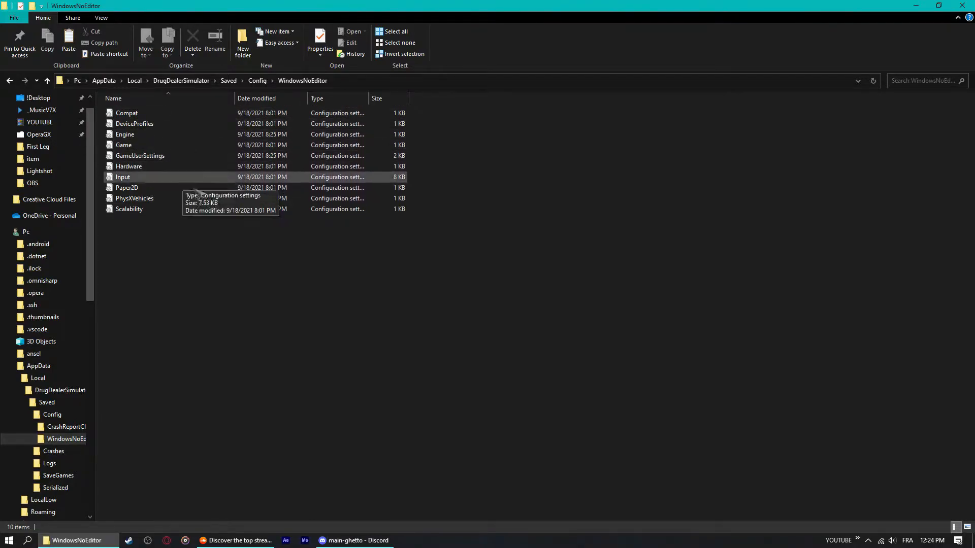
click(140, 155)
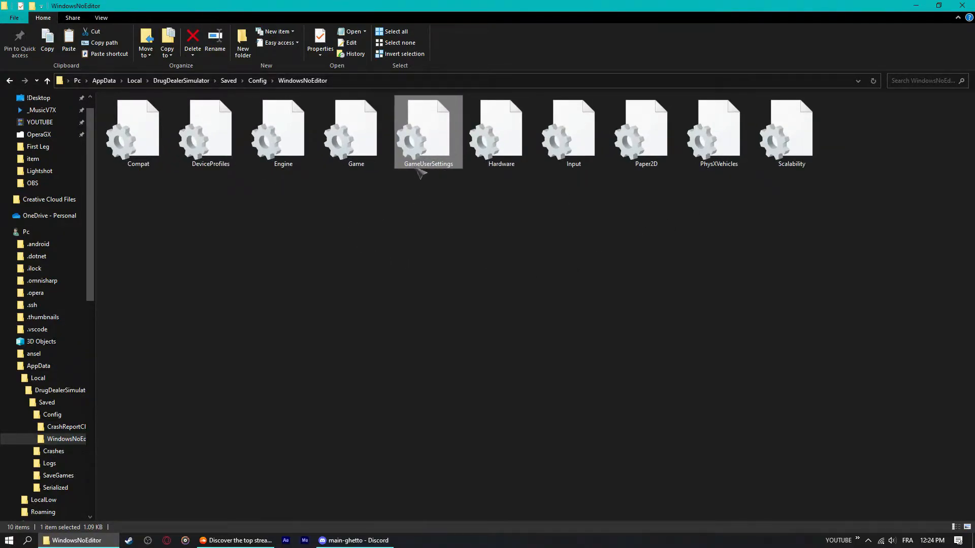
Open GameUserSettings with Notepad from the file's context menu.
right_click(422, 132)
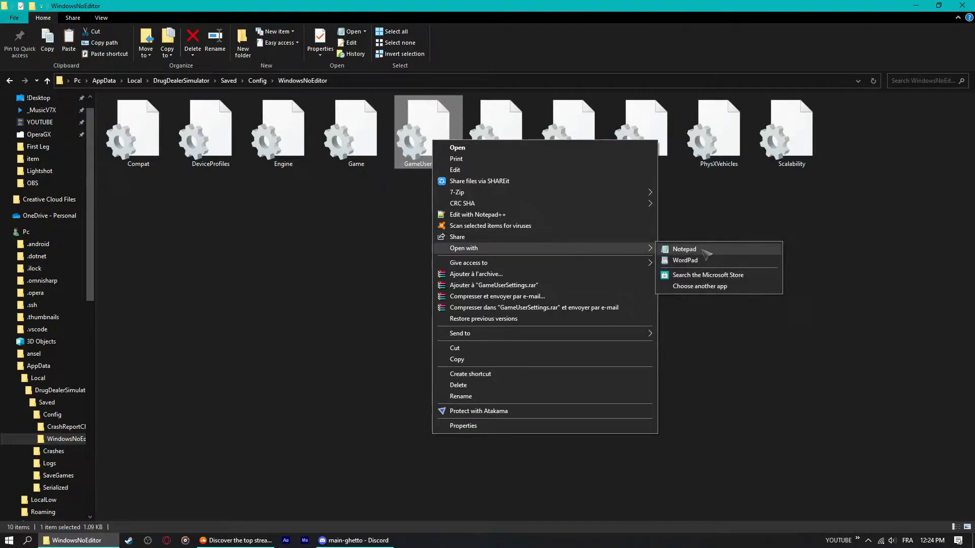
mouse_move(695, 260)
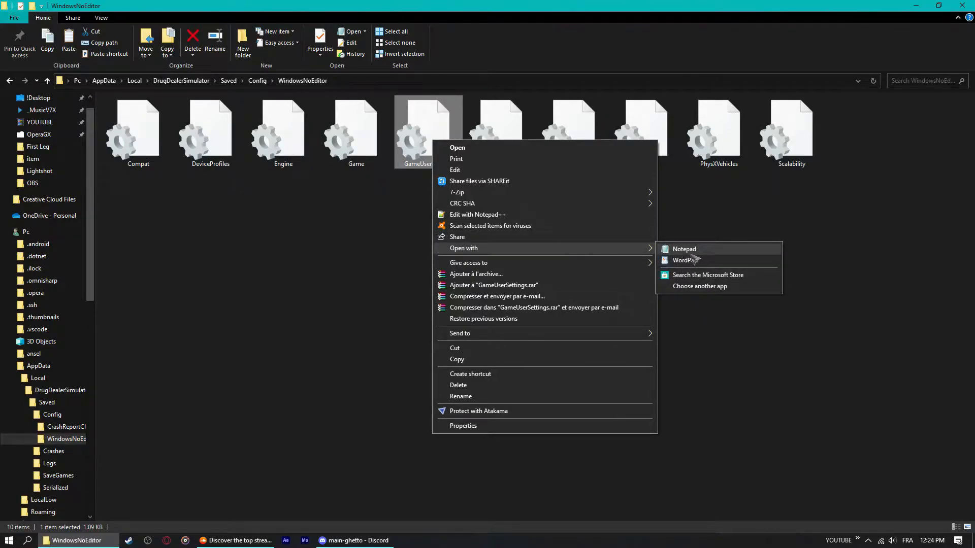
mouse_move(704, 250)
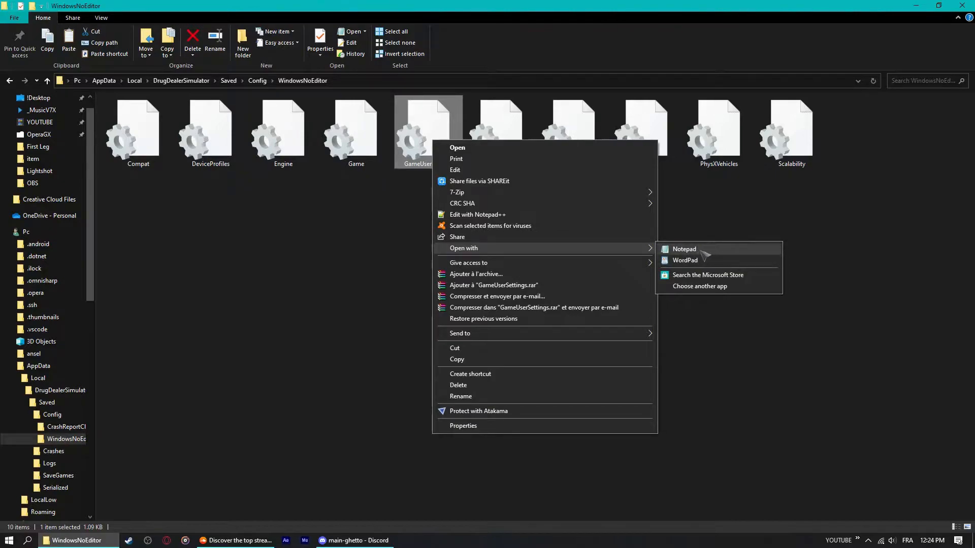
mouse_move(692, 260)
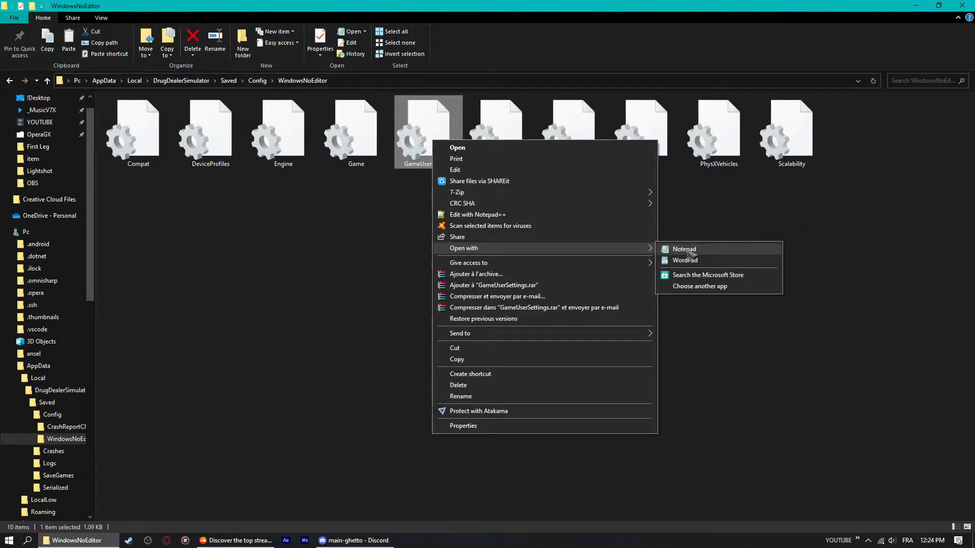
click(684, 249)
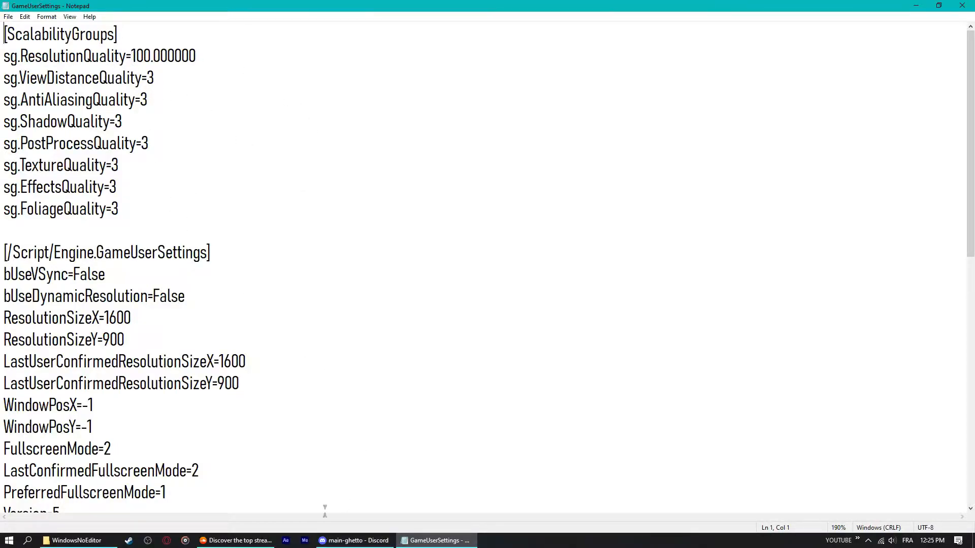
scroll(down, 3)
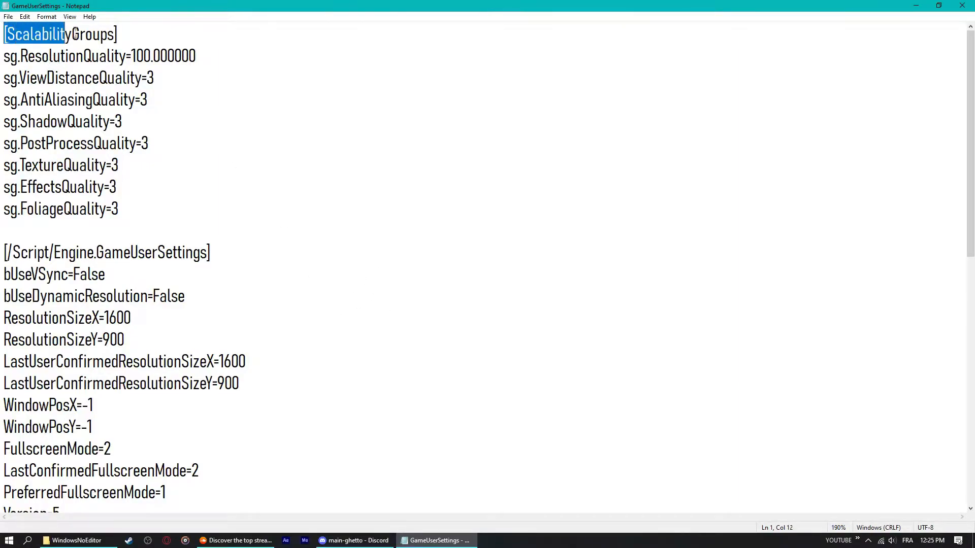
click(120, 35)
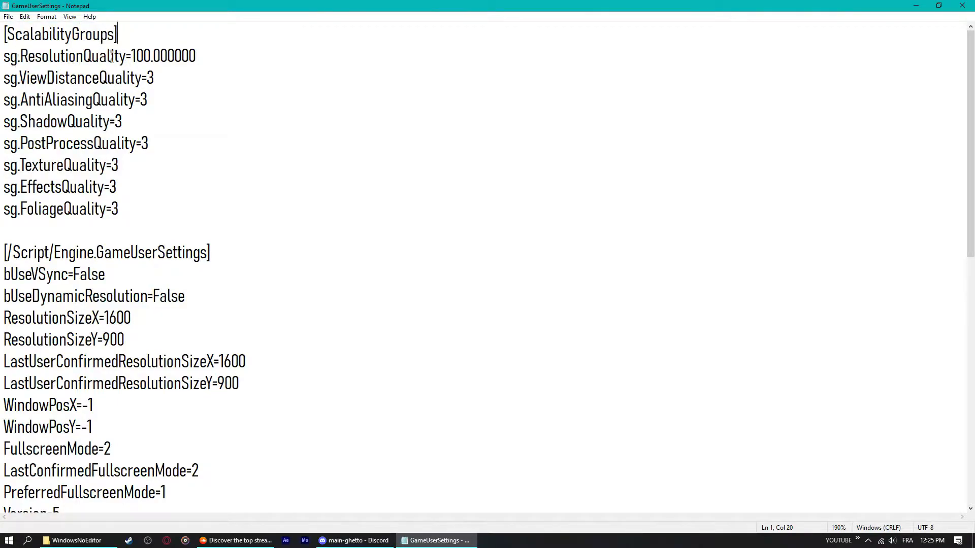
double_click(145, 56)
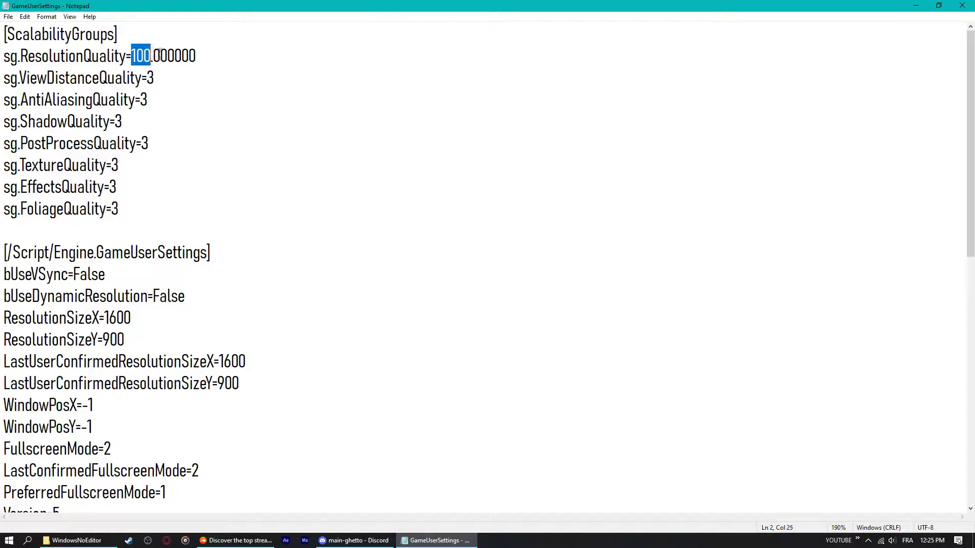
click(153, 56)
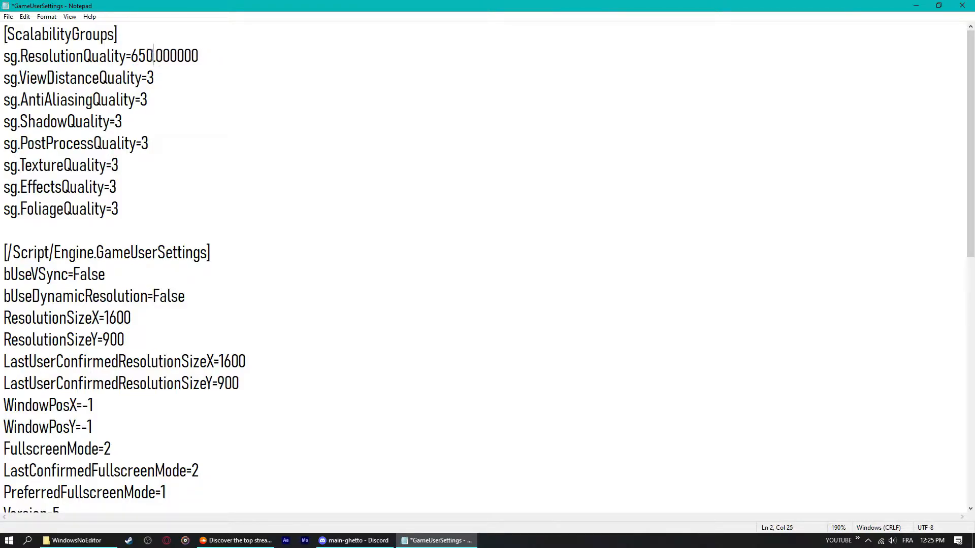
text(1)
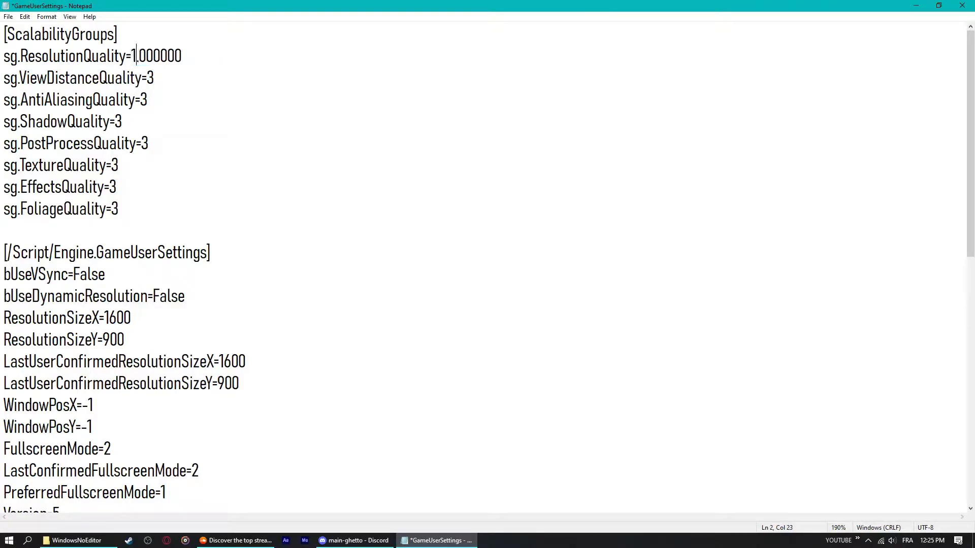
text(00)
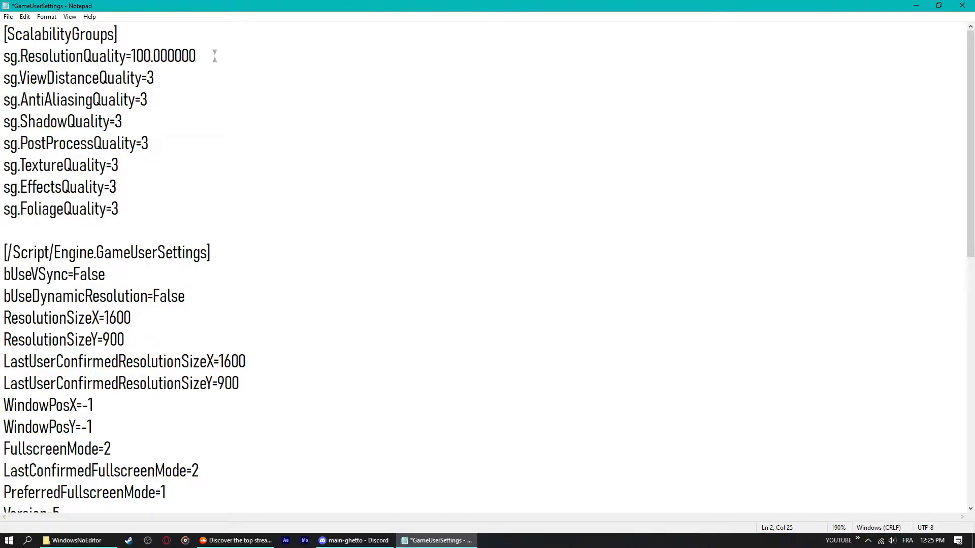
drag(3, 99, 149, 143)
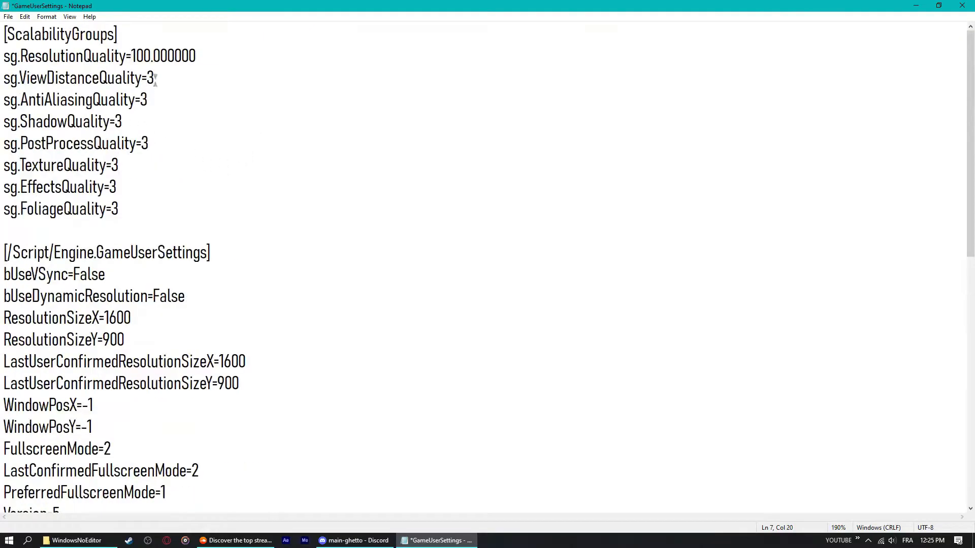
mouse_move(174, 175)
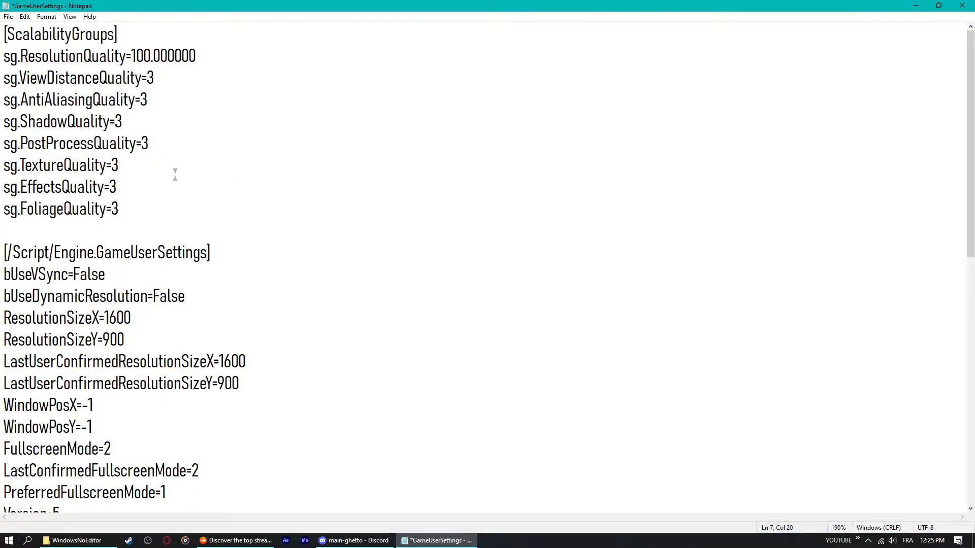
Change the resolution size values from 1600x900 to 1920x1080.
scroll(down, 3)
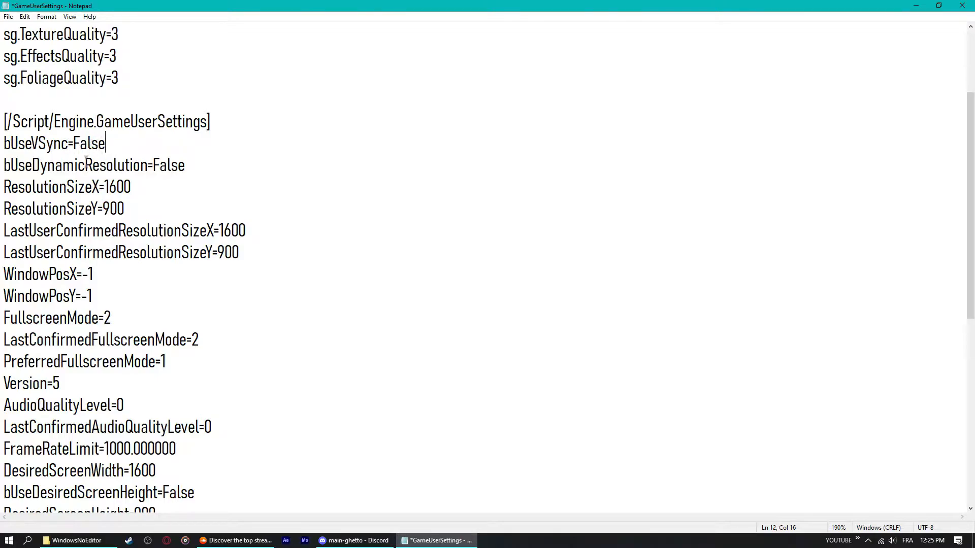
double_click(168, 164)
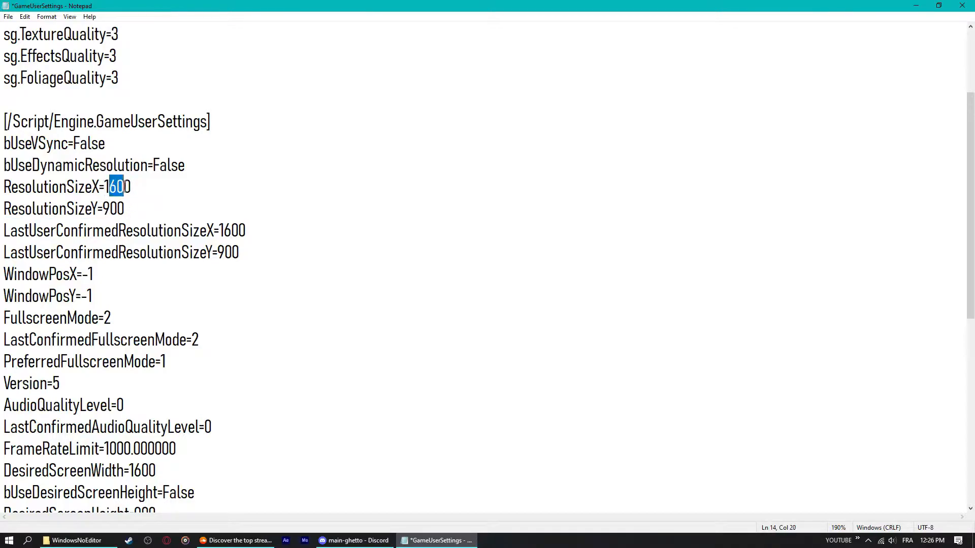
double_click(116, 187)
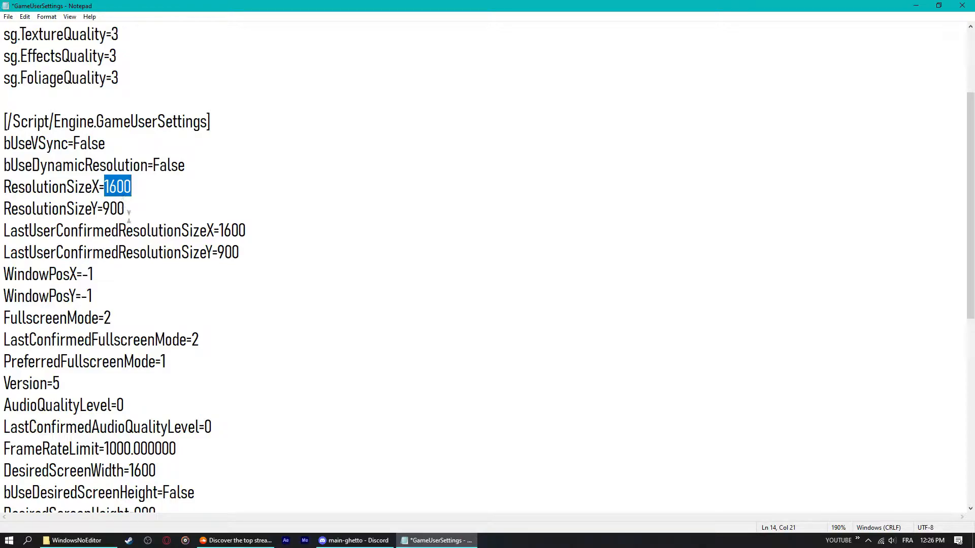
mouse_move(146, 209)
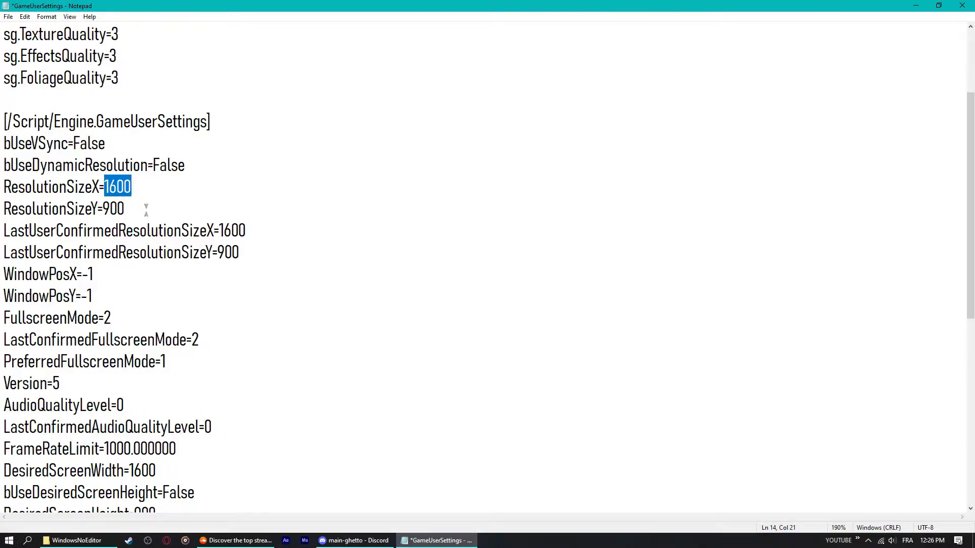
mouse_move(225, 212)
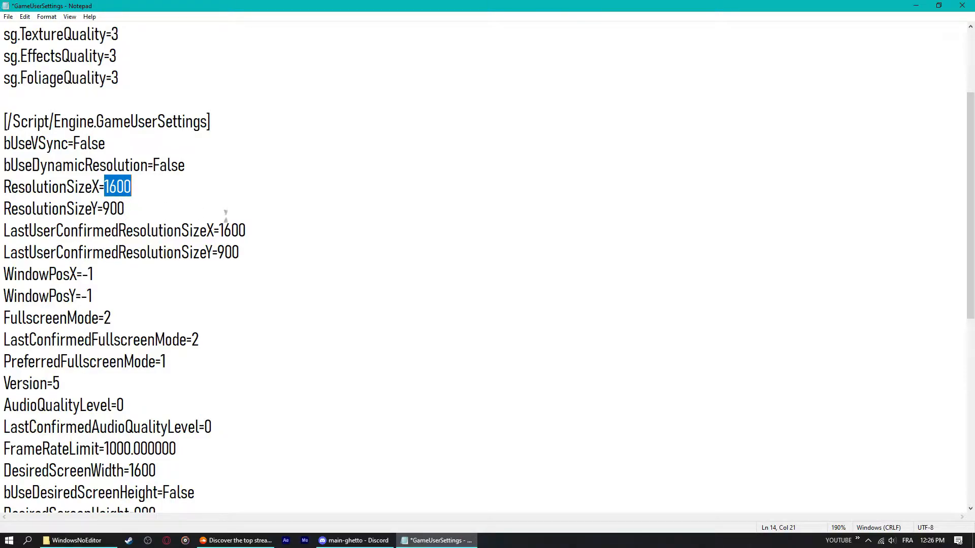
mouse_move(355, 337)
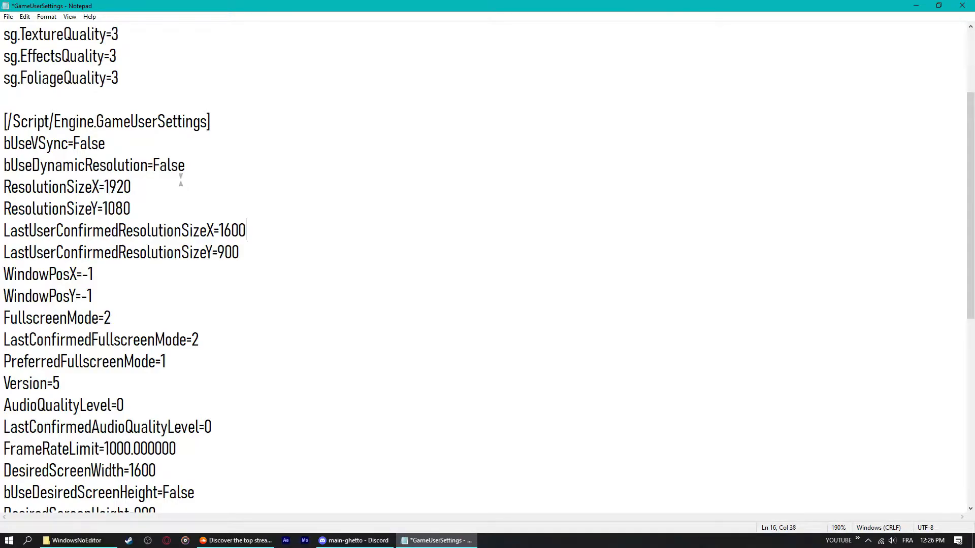
text(1920)
click(122, 252)
text(108)
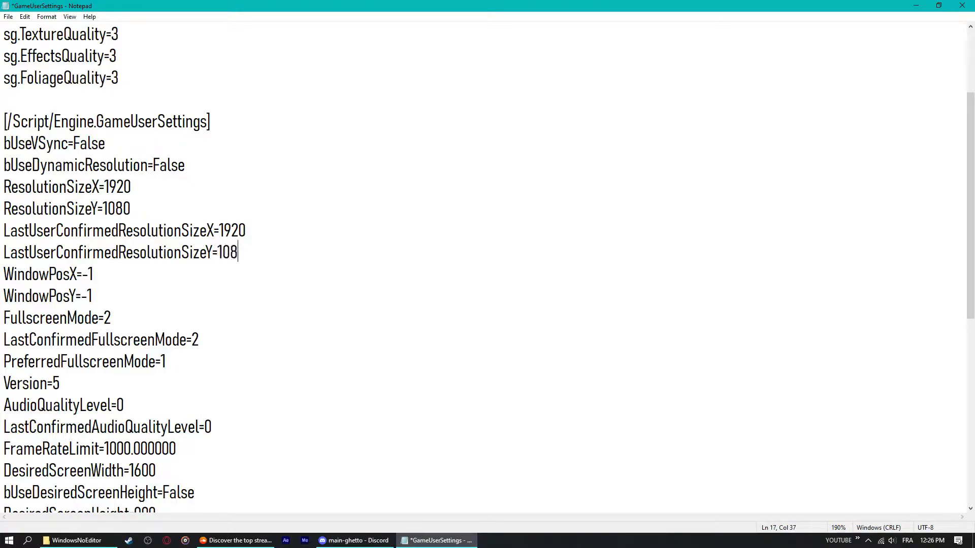
text(0)
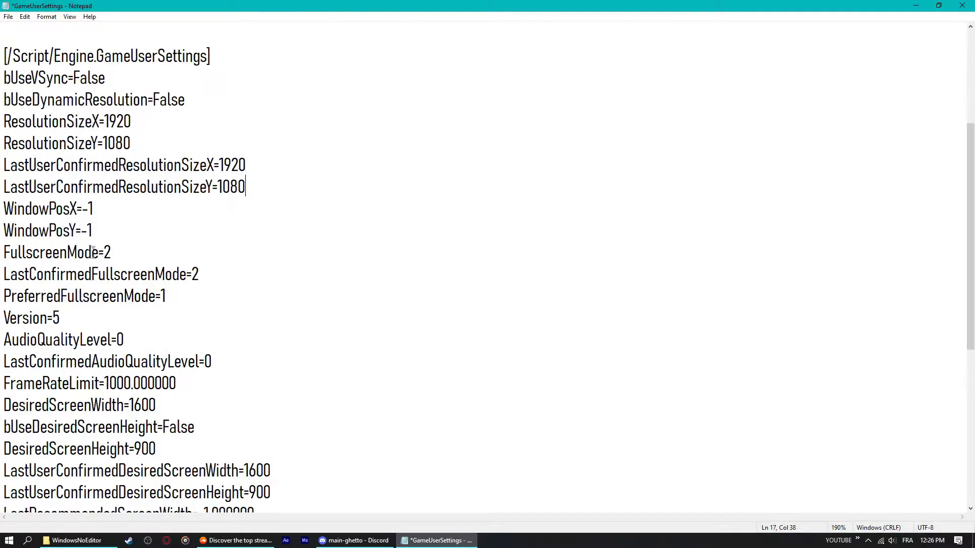
Set FullscreenMode, LastConfirmedFullscreenMode and PreferredFullscreenMode to 0.
double_click(106, 254)
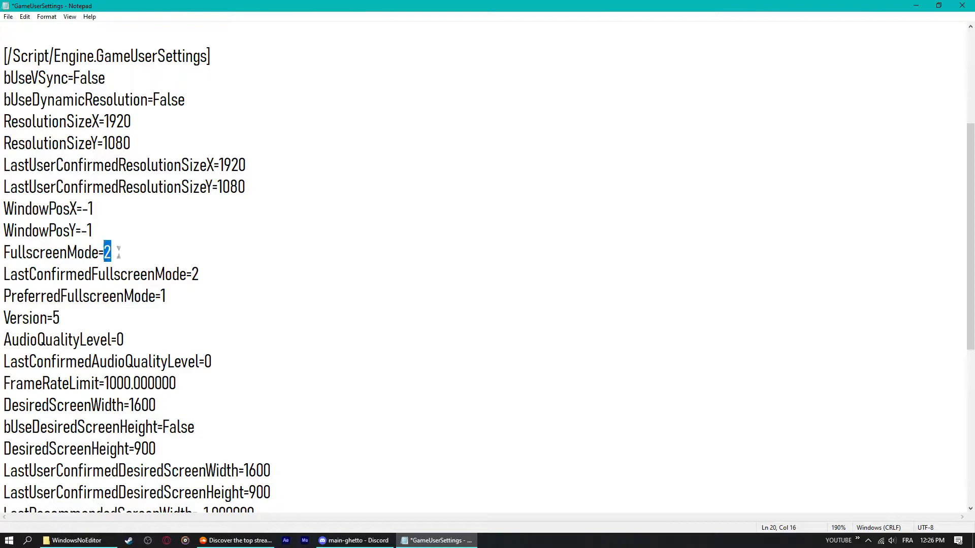
text(0)
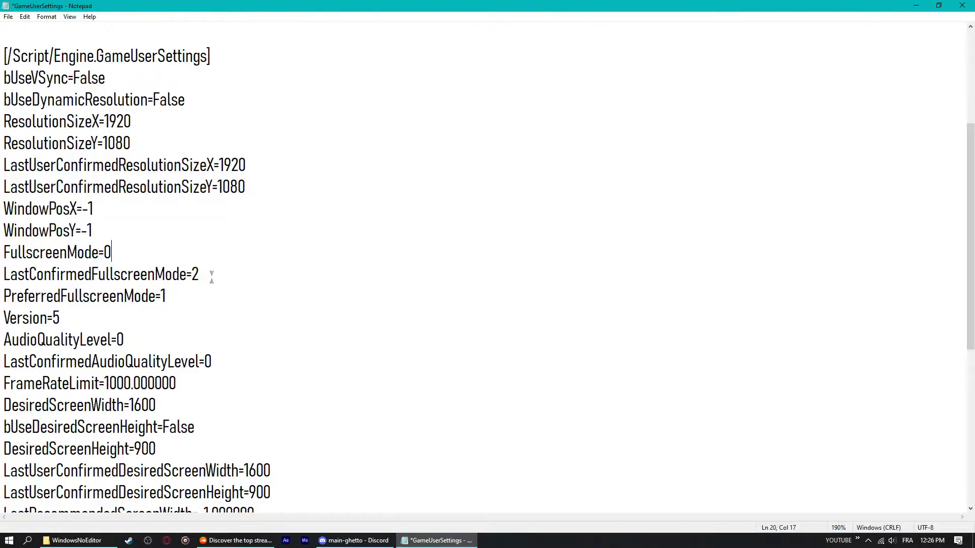
double_click(194, 274)
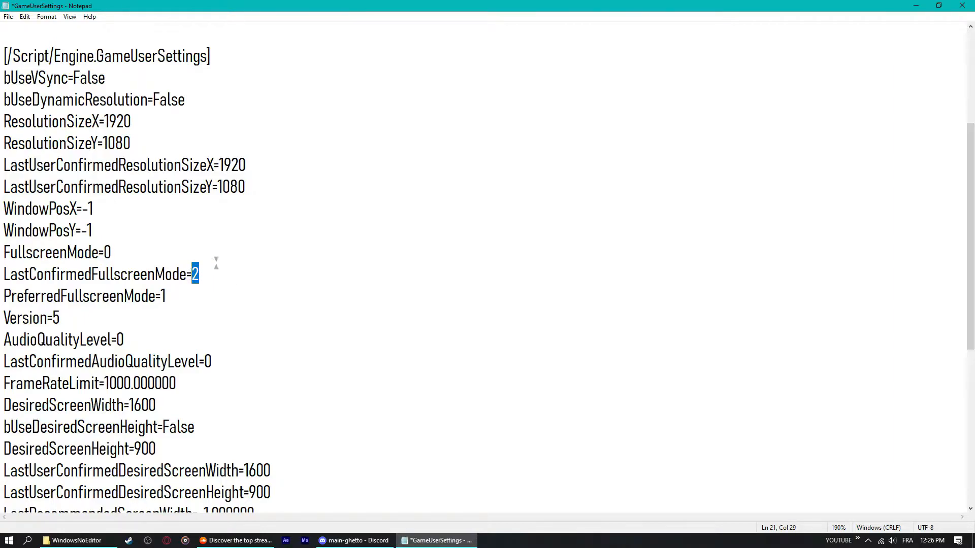
text(0)
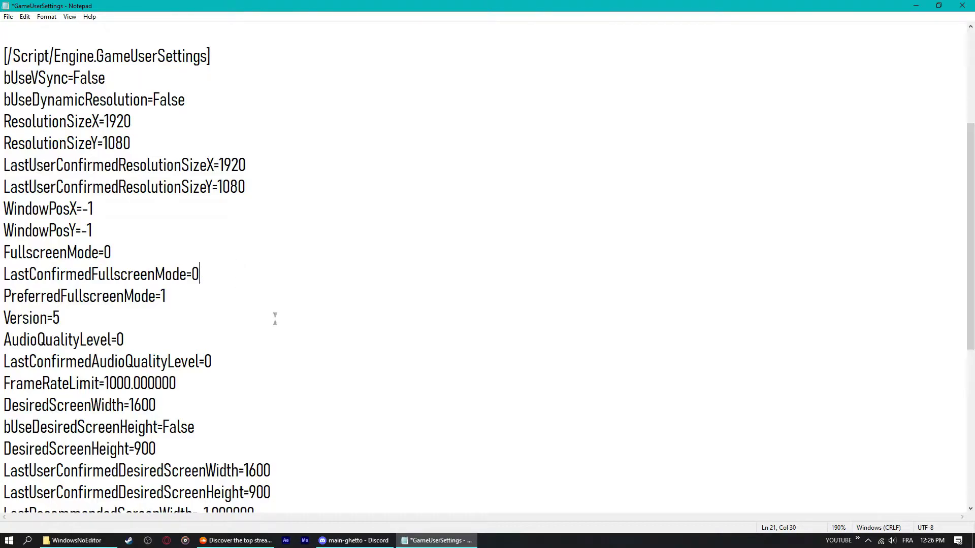
click(168, 295)
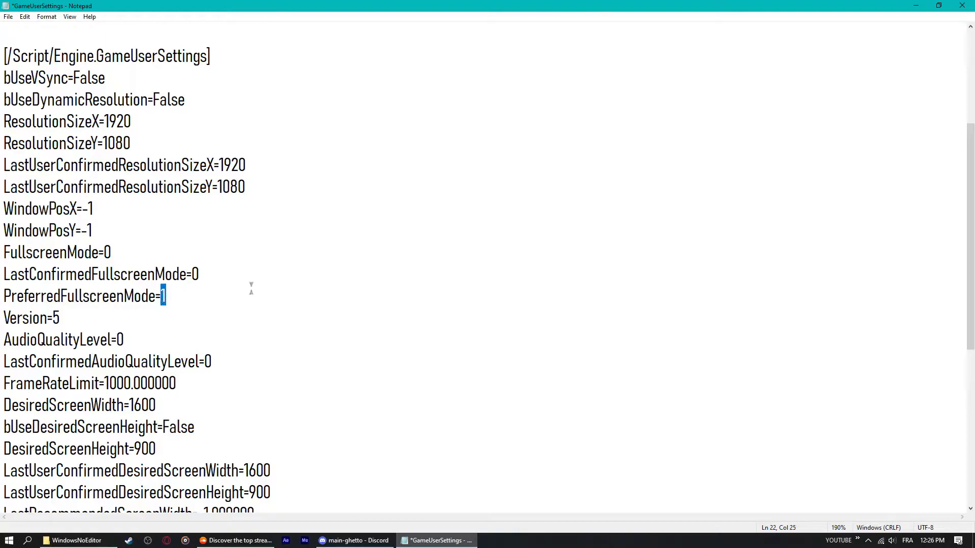
text(0)
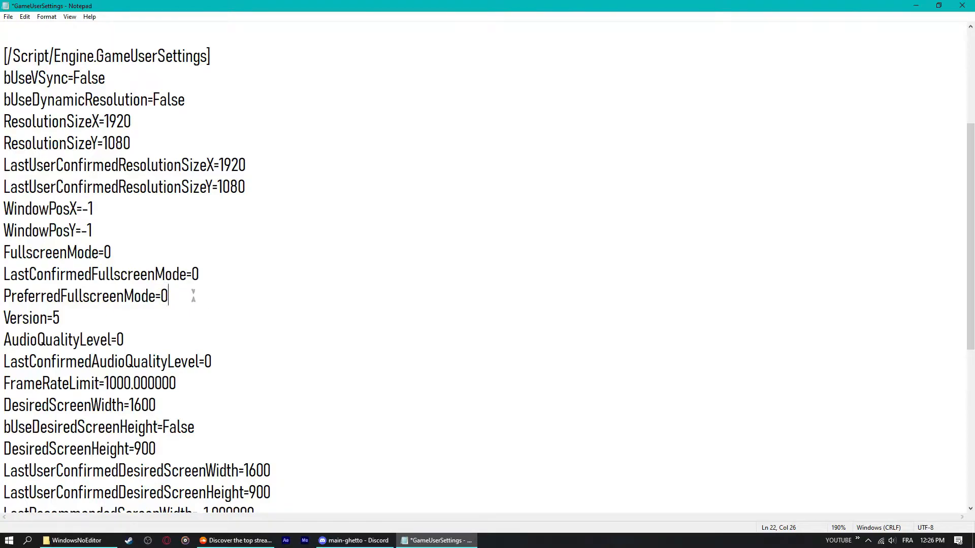
Set DesiredScreenWidth/Height and the last confirmed desired screen size to 1920x1080.
scroll(down, 3)
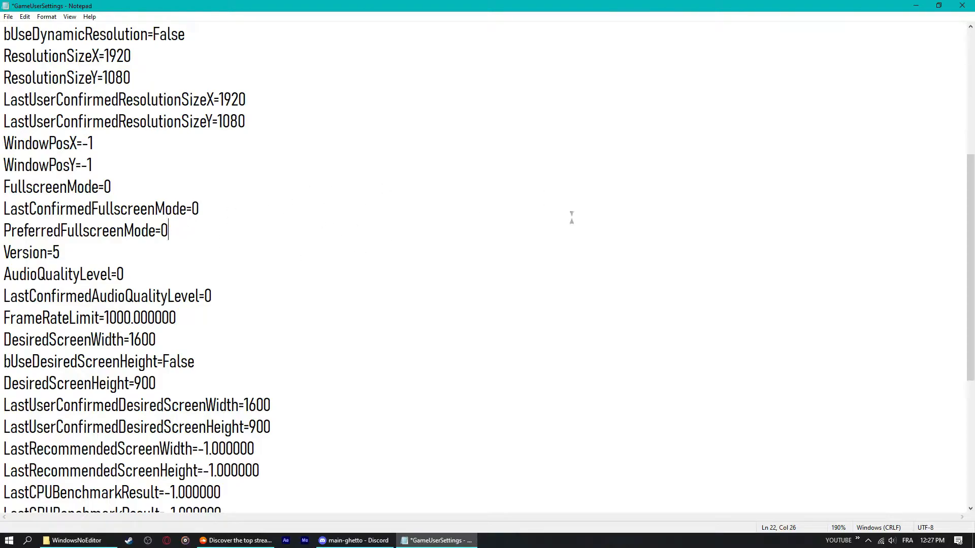
mouse_move(154, 256)
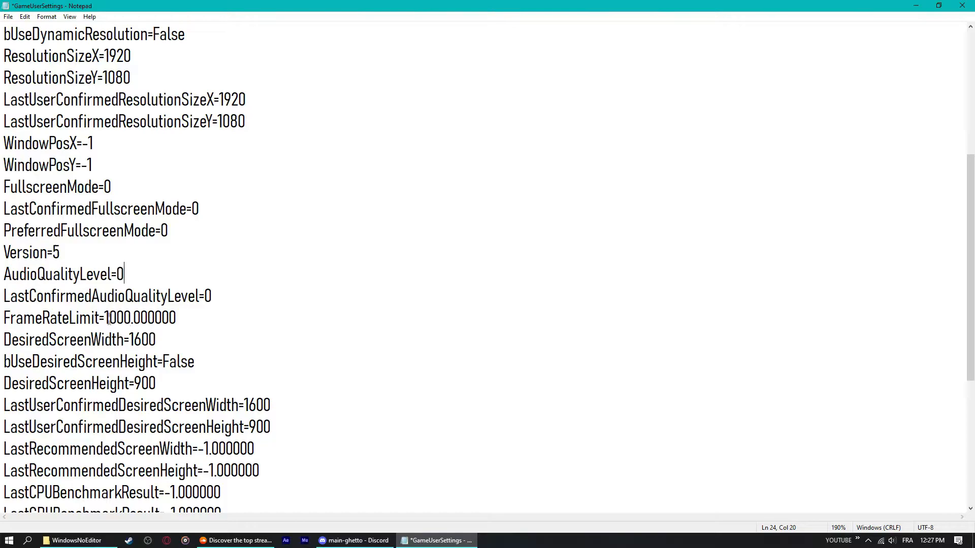
double_click(116, 318)
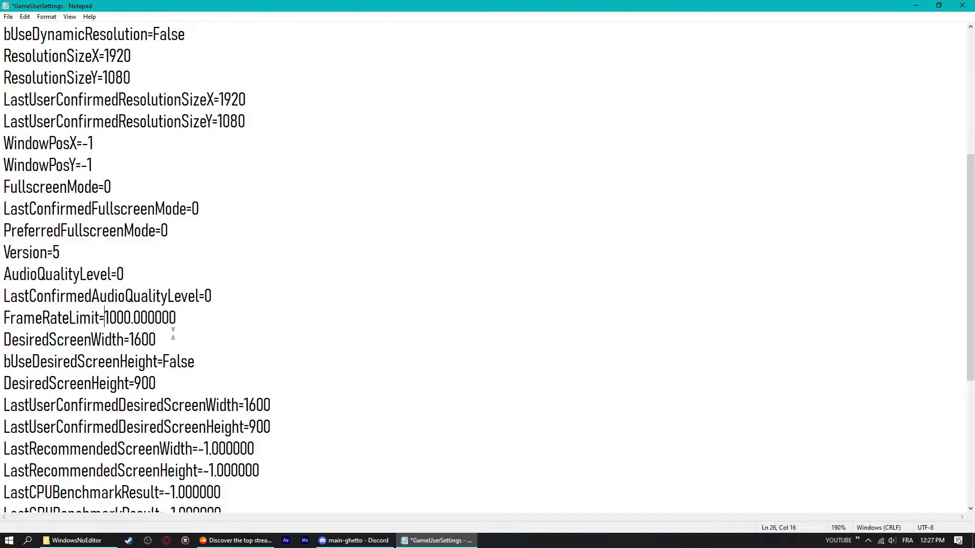
double_click(143, 340)
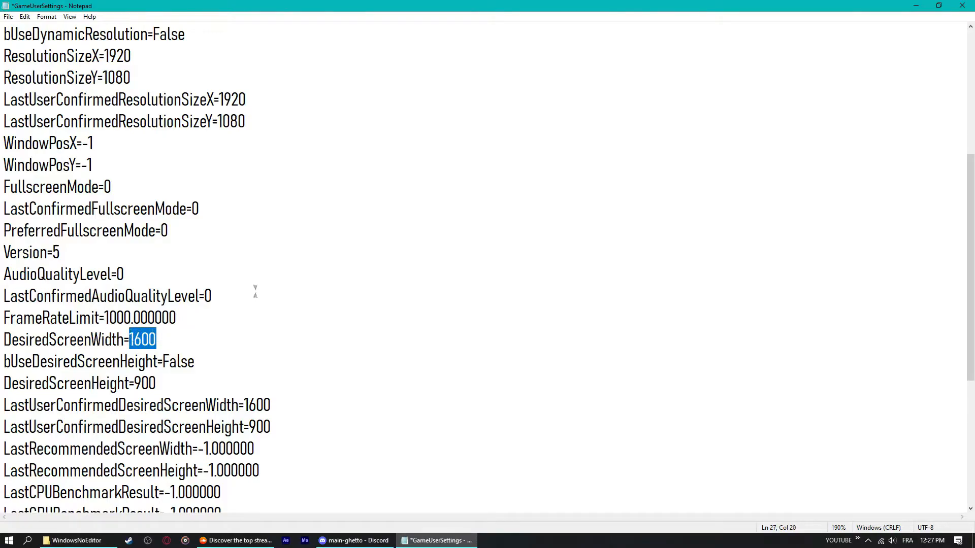
text(1920)
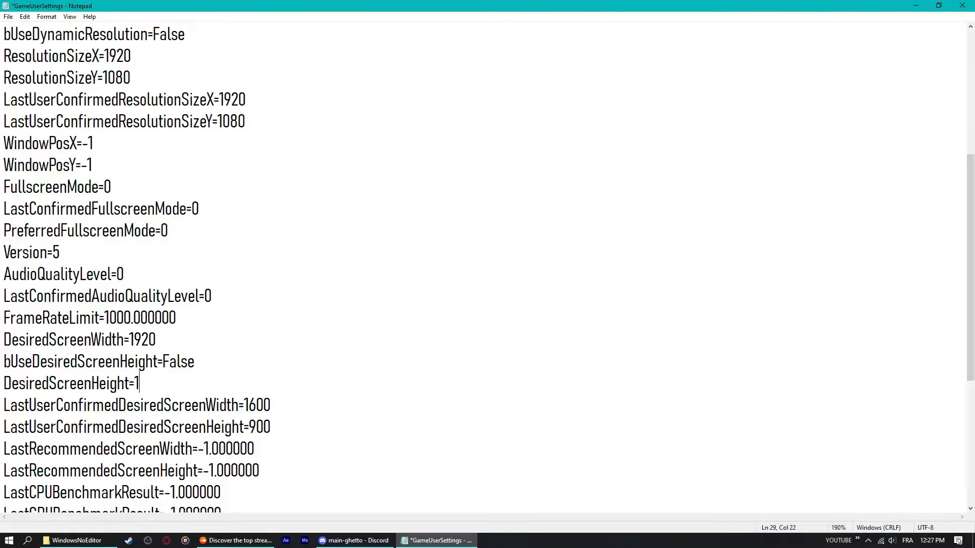
text(080)
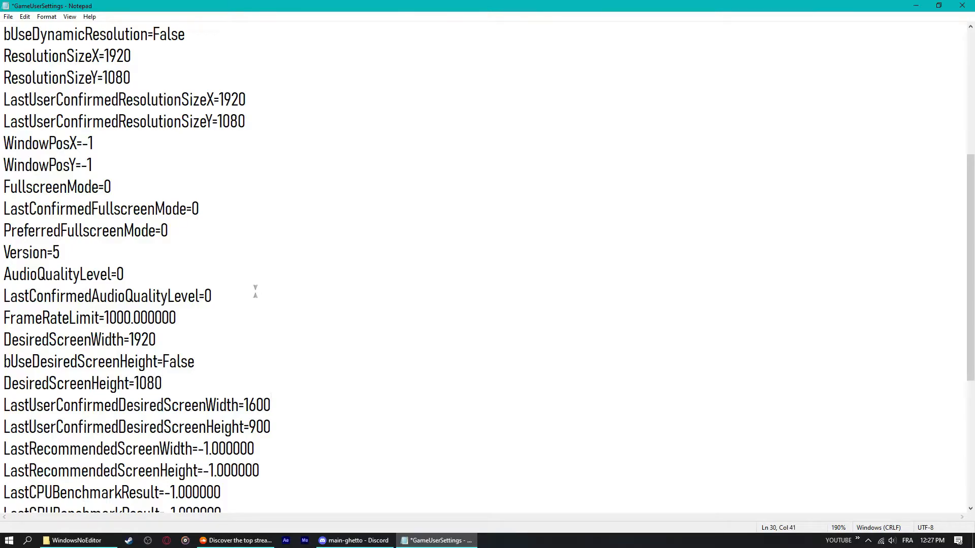
text(1920)
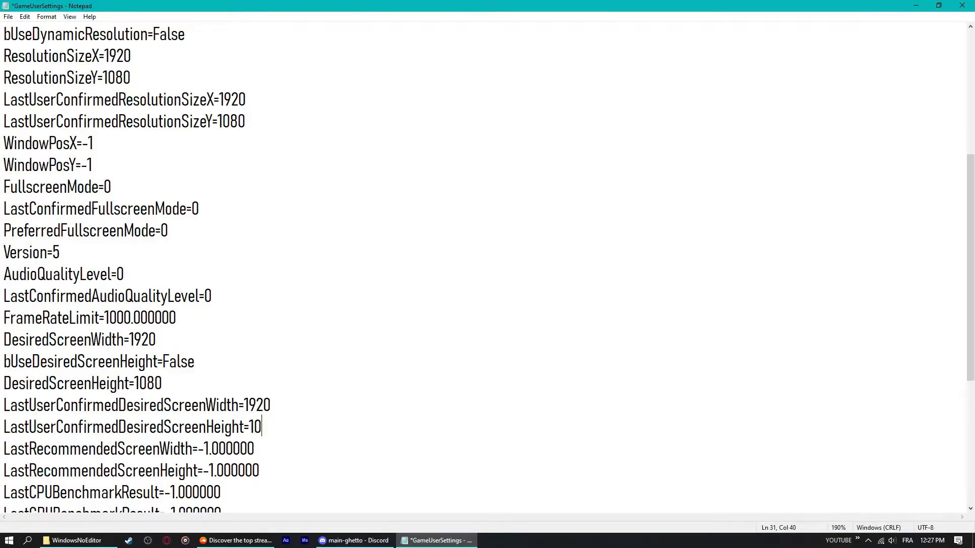
text(80)
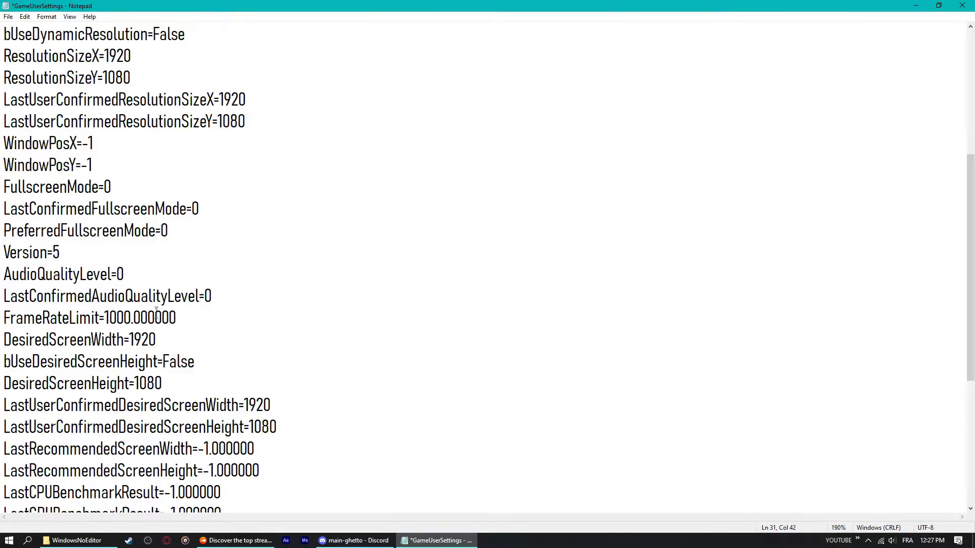
scroll(down, 3)
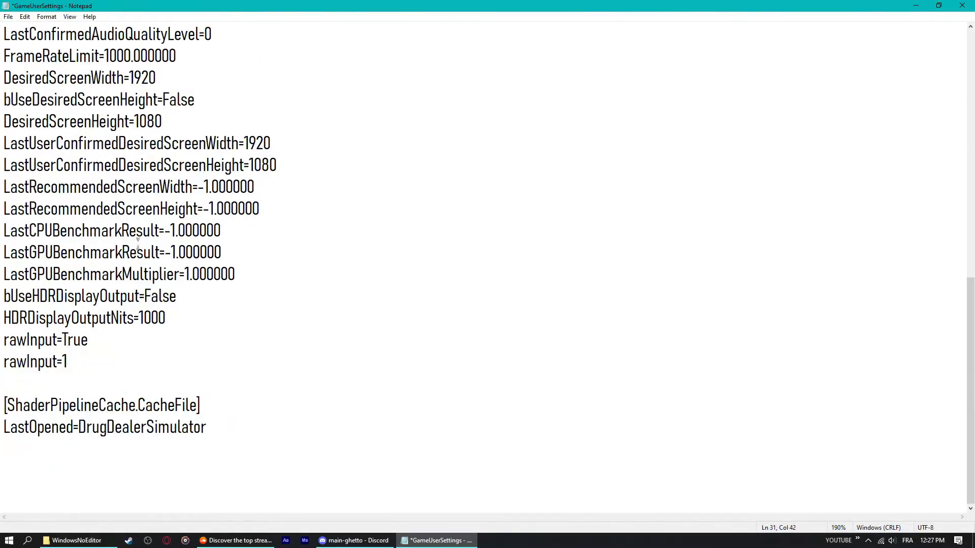
mouse_move(294, 196)
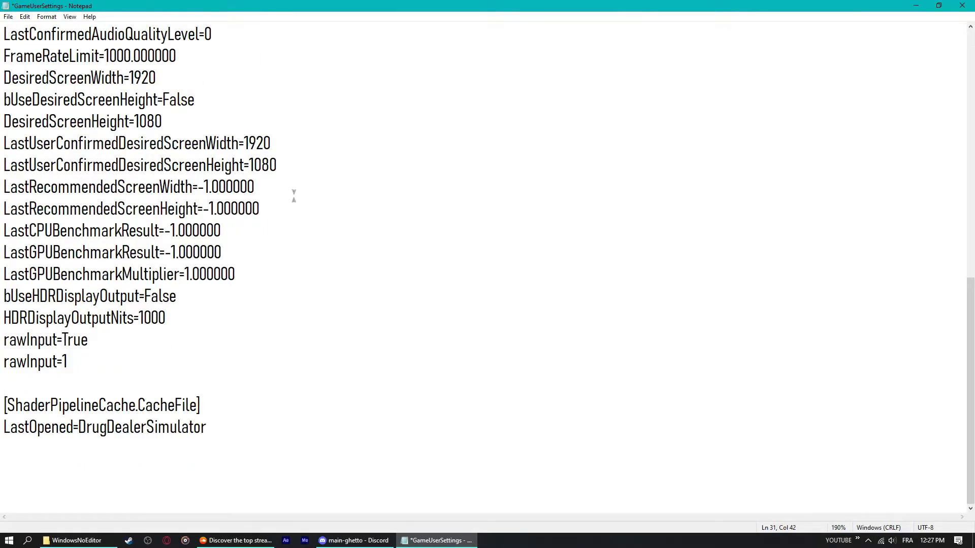
mouse_move(210, 214)
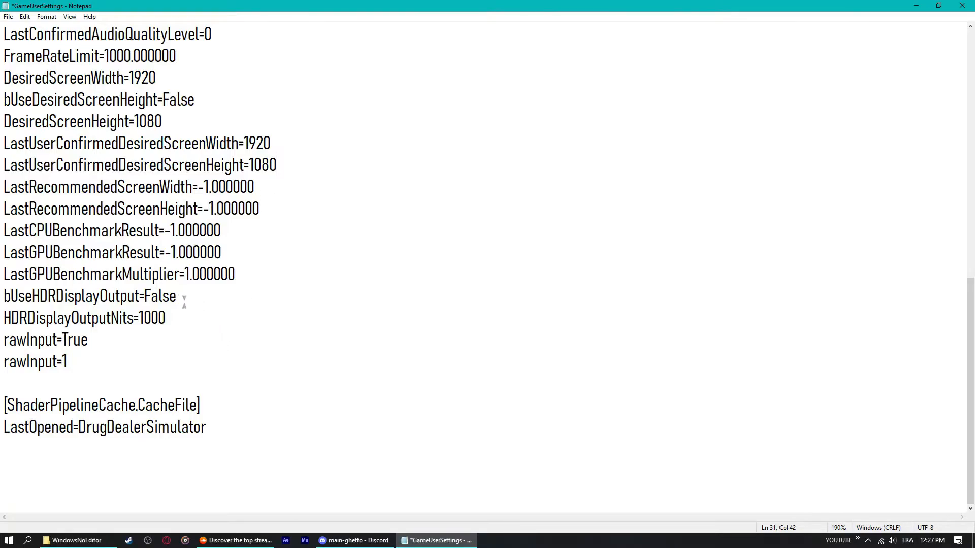
mouse_move(133, 220)
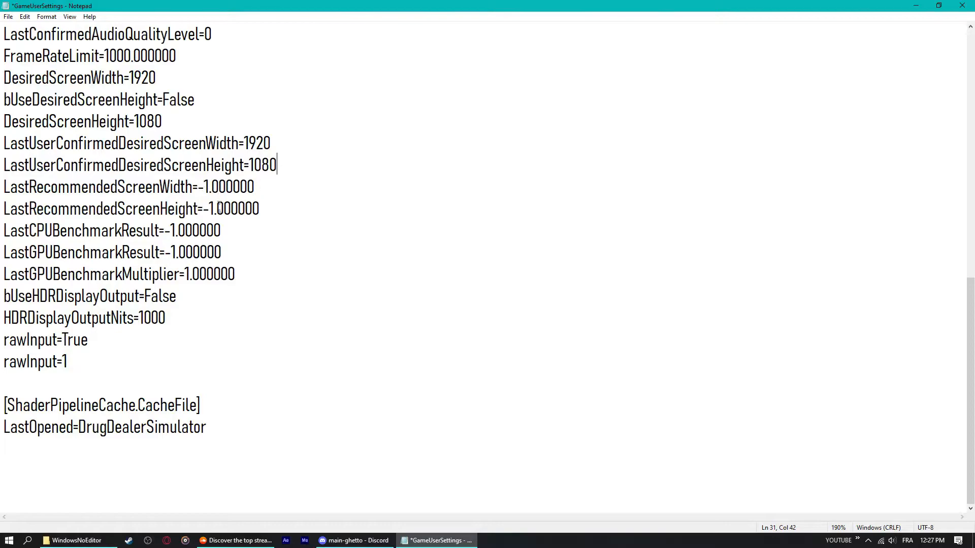
Review the remaining lines, save GameUserSettings, and return to Steam.
double_click(225, 187)
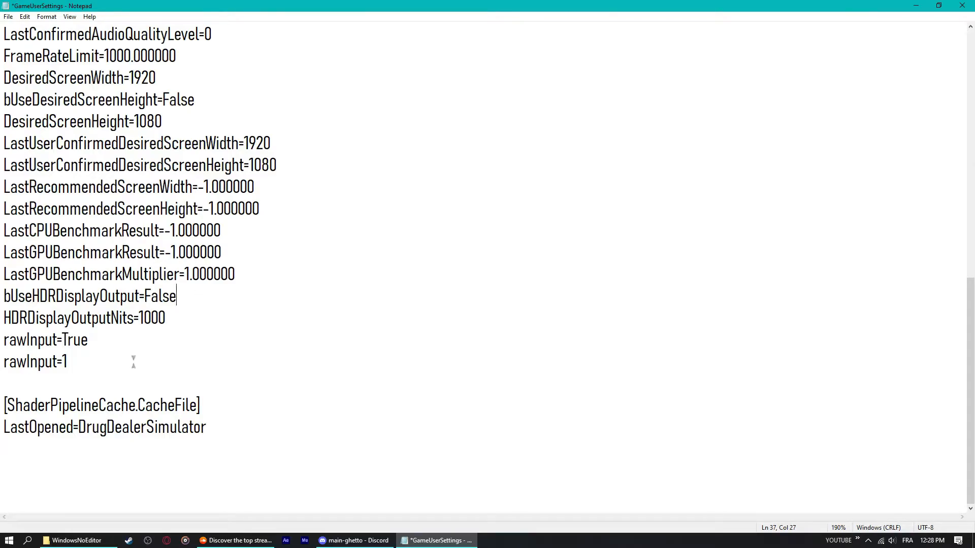
double_click(160, 296)
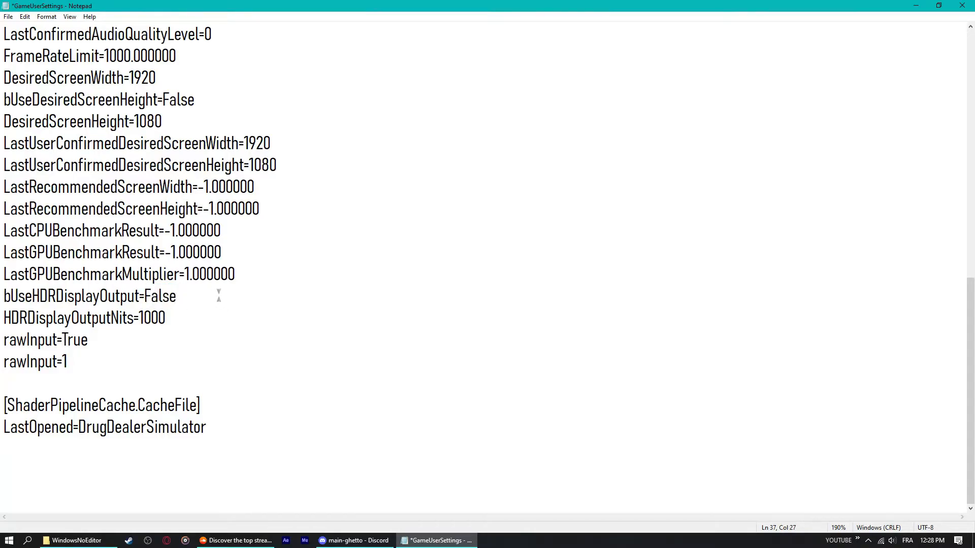
mouse_move(378, 154)
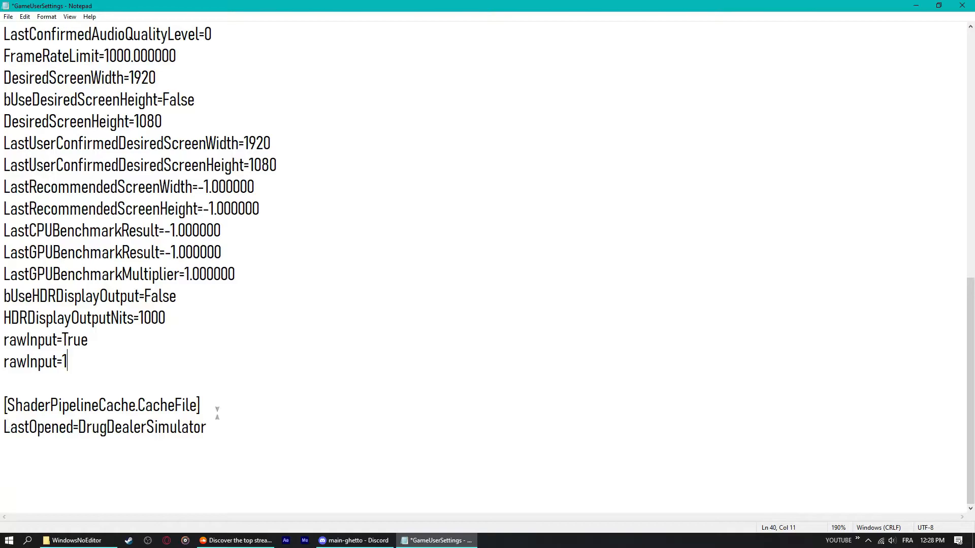
click(7, 17)
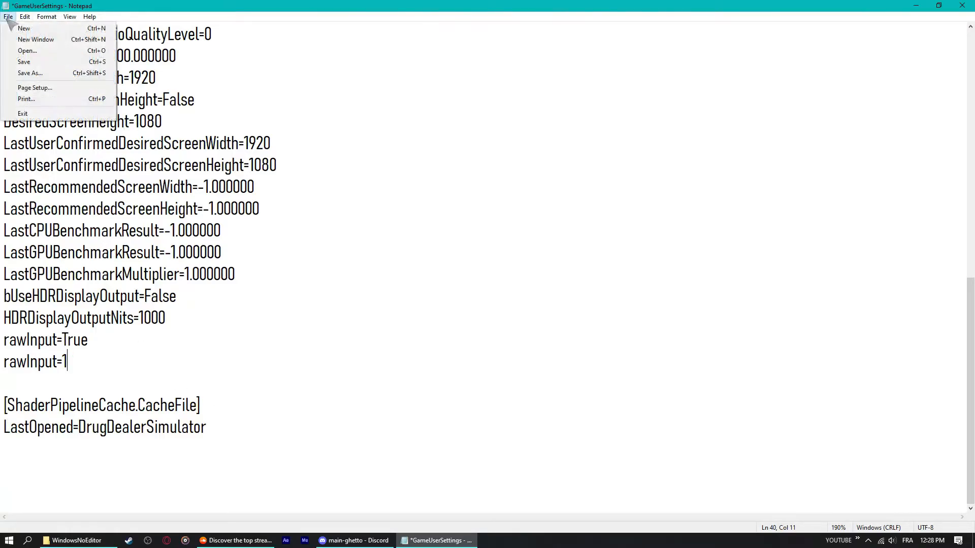
click(25, 61)
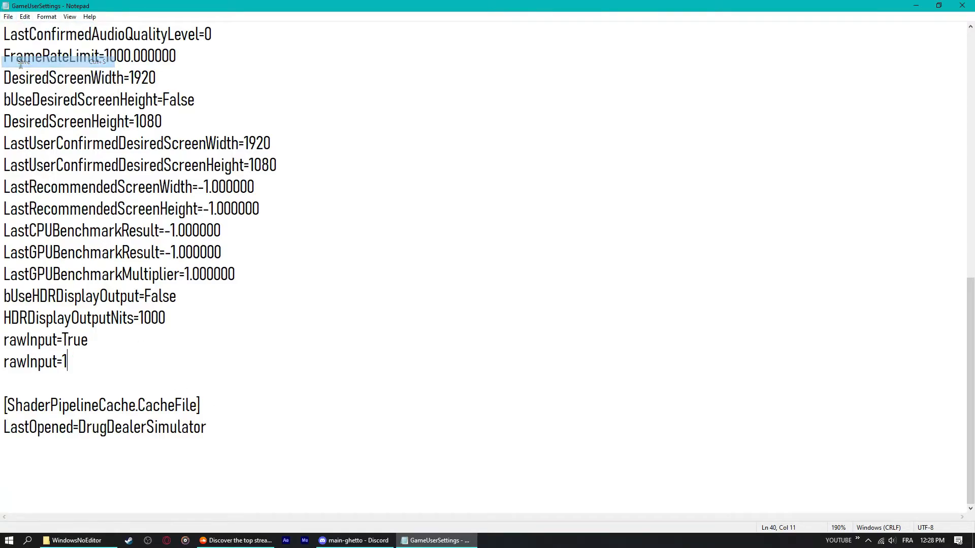
click(75, 540)
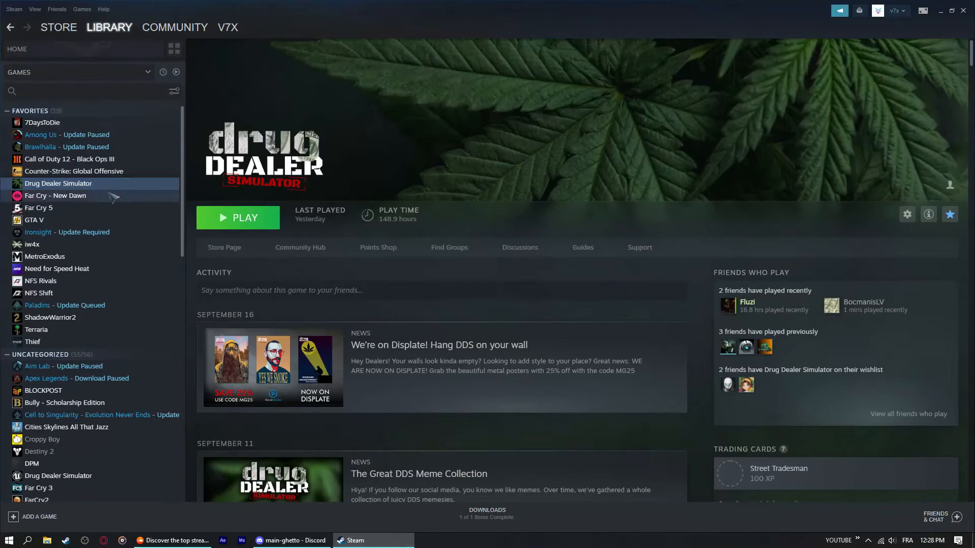
Launch Drug Dealer Simulator with the PLAY button.
click(237, 217)
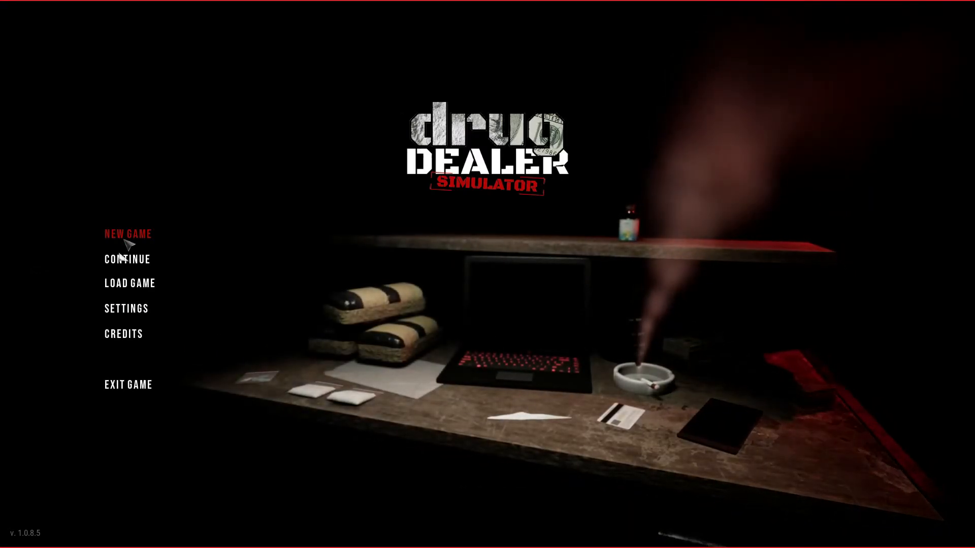
mouse_move(563, 270)
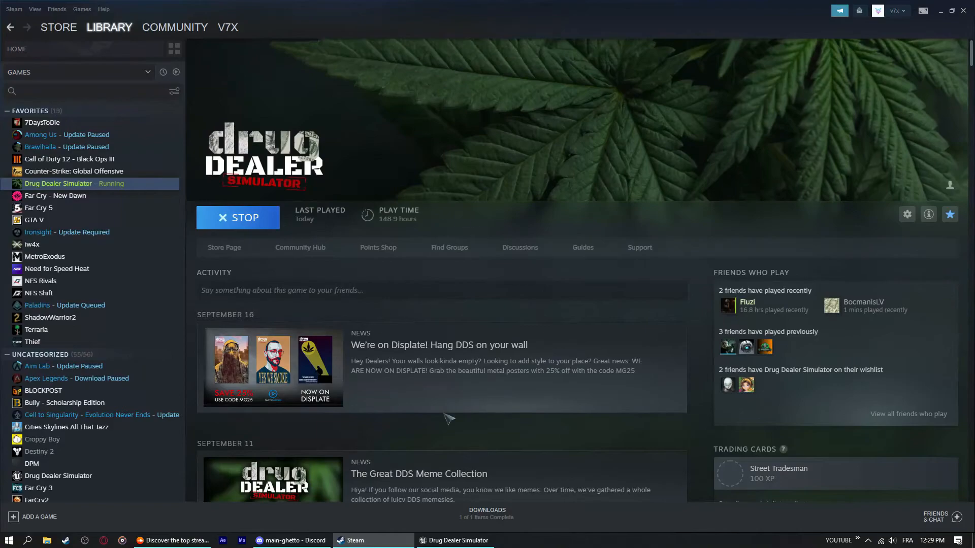
mouse_move(365, 353)
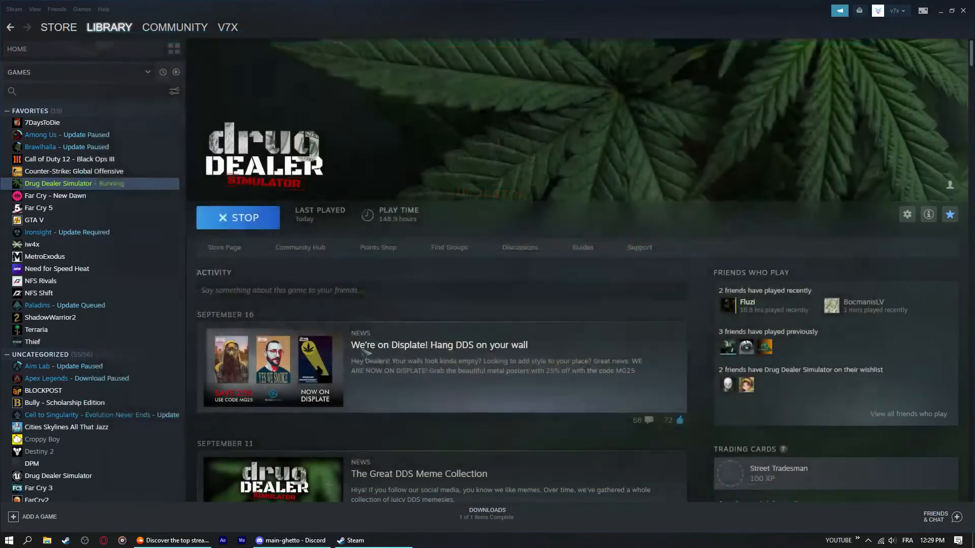
mouse_move(622, 177)
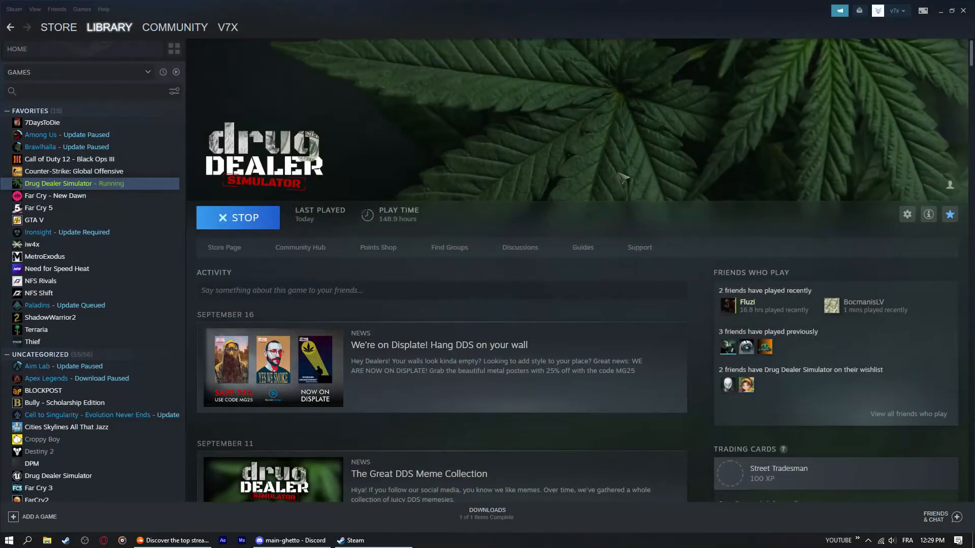
Stop Drug Dealer Simulator so the library shows PLAY again.
click(238, 218)
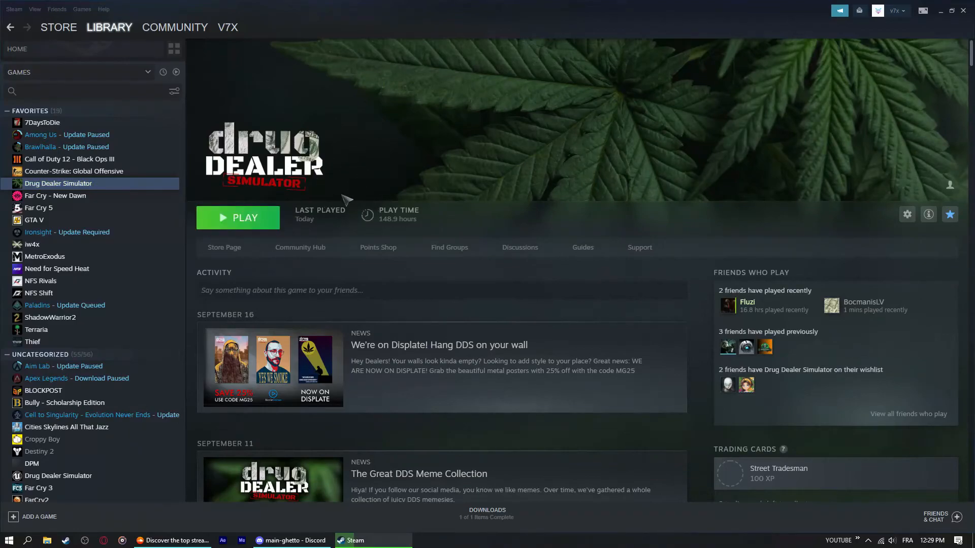
mouse_move(853, 138)
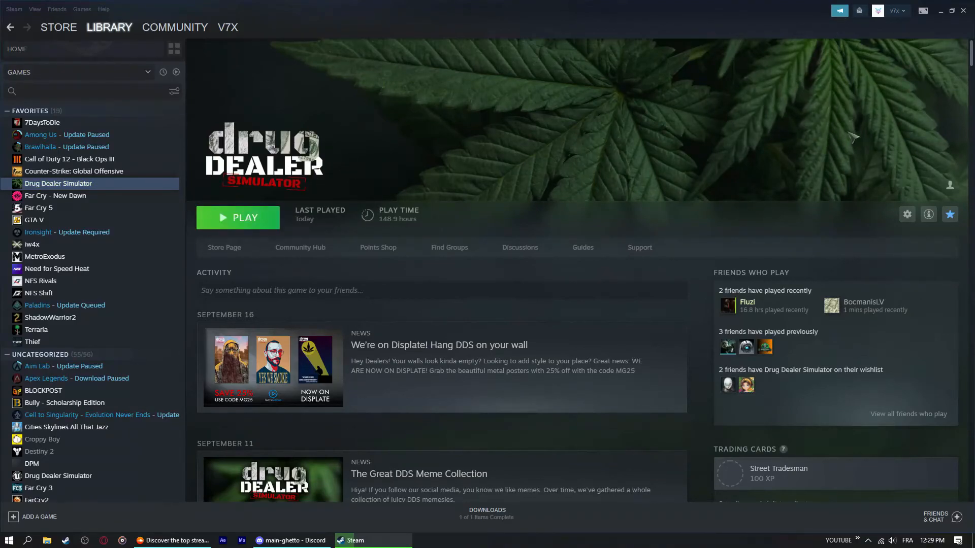
mouse_move(873, 155)
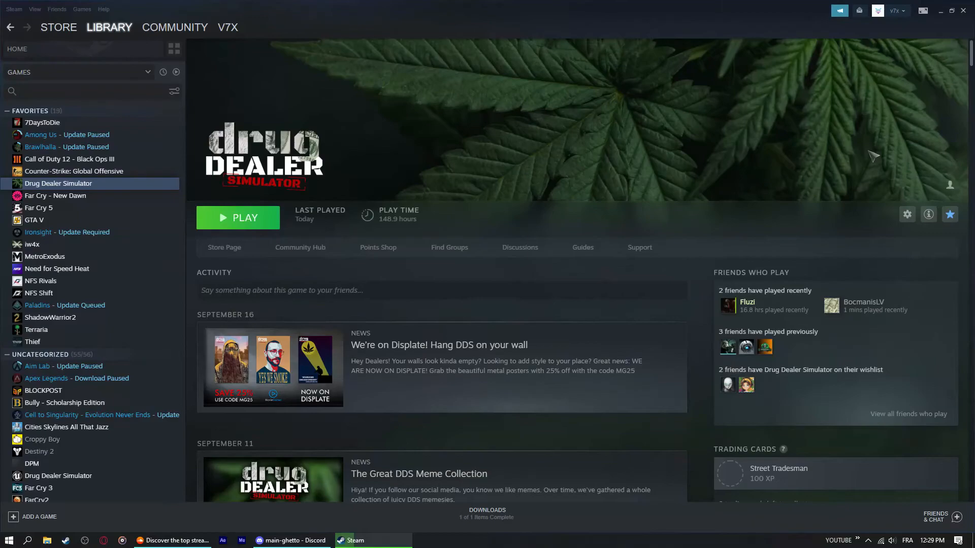
mouse_move(581, 222)
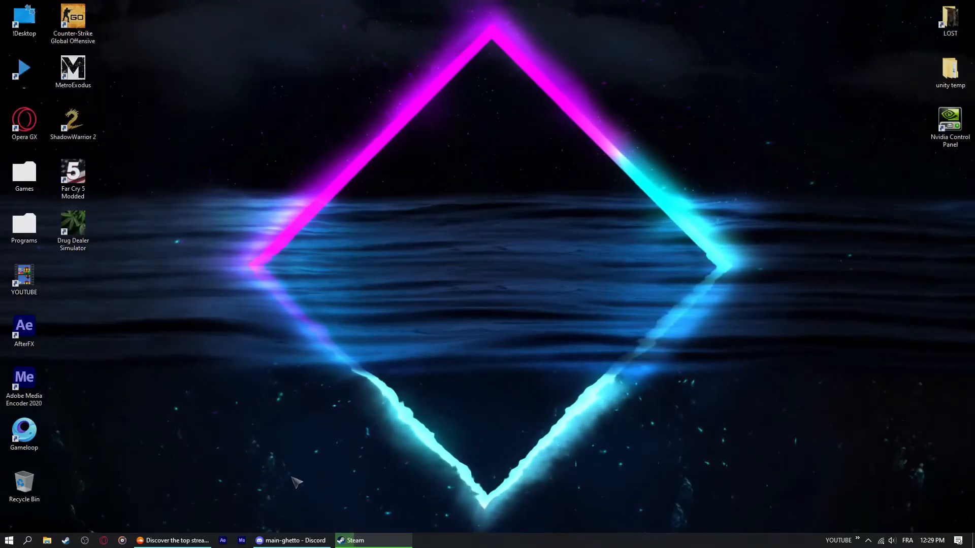
mouse_move(299, 477)
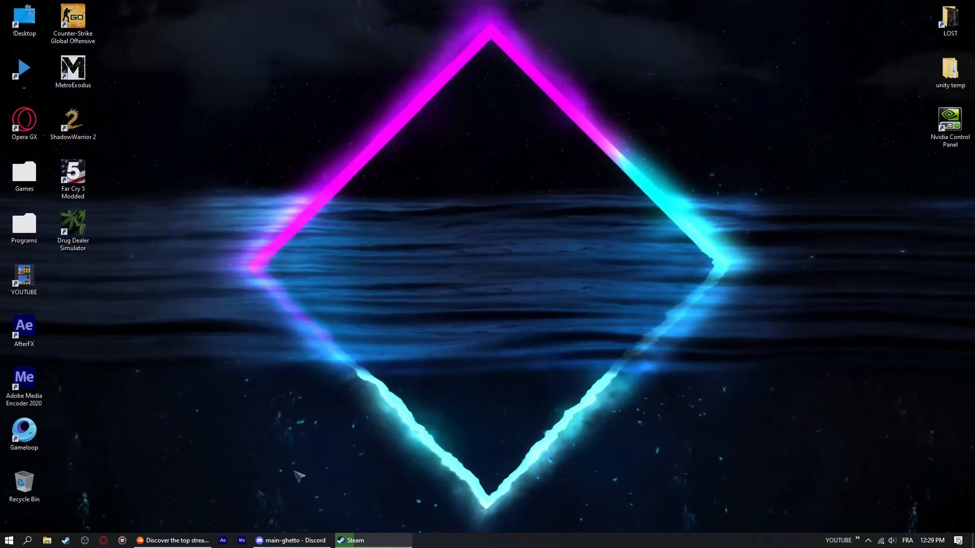
mouse_move(349, 485)
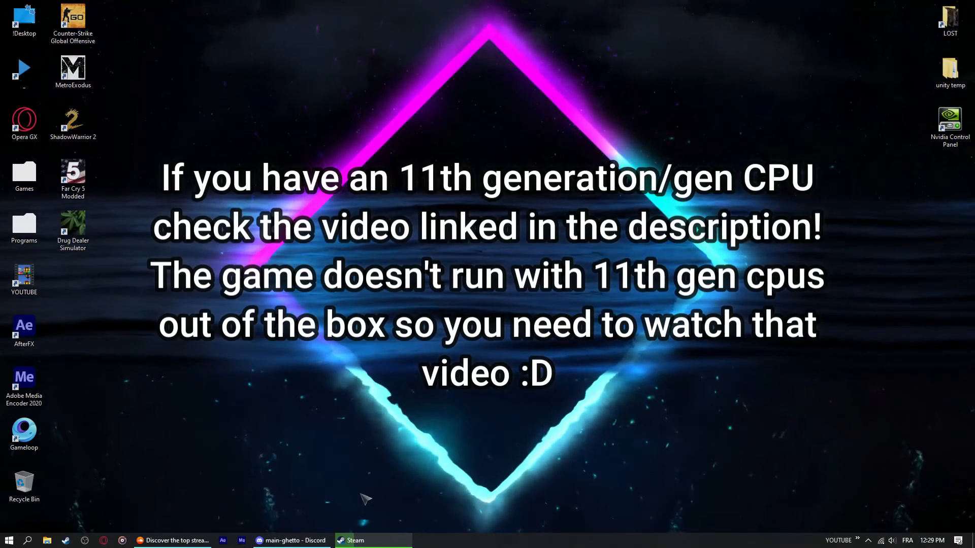
mouse_move(306, 430)
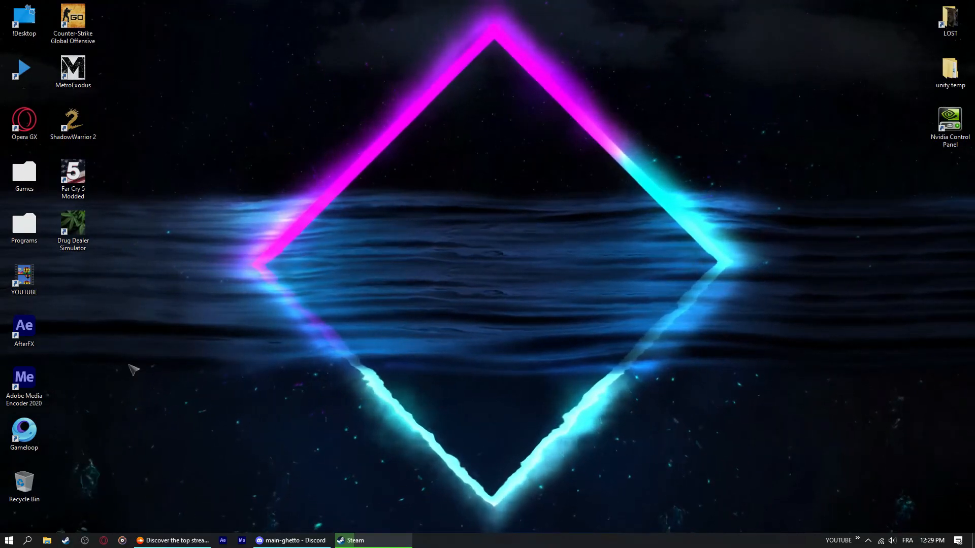
mouse_move(480, 368)
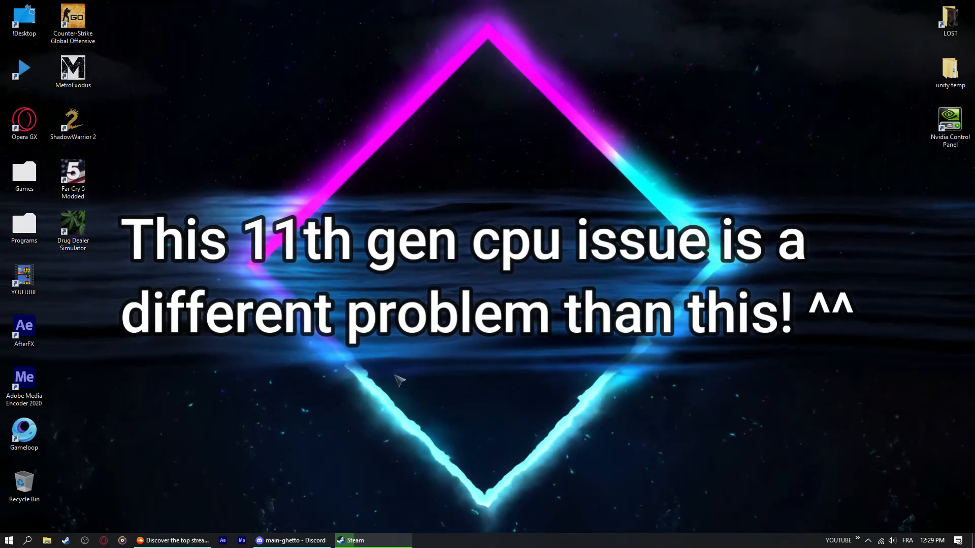
mouse_move(508, 498)
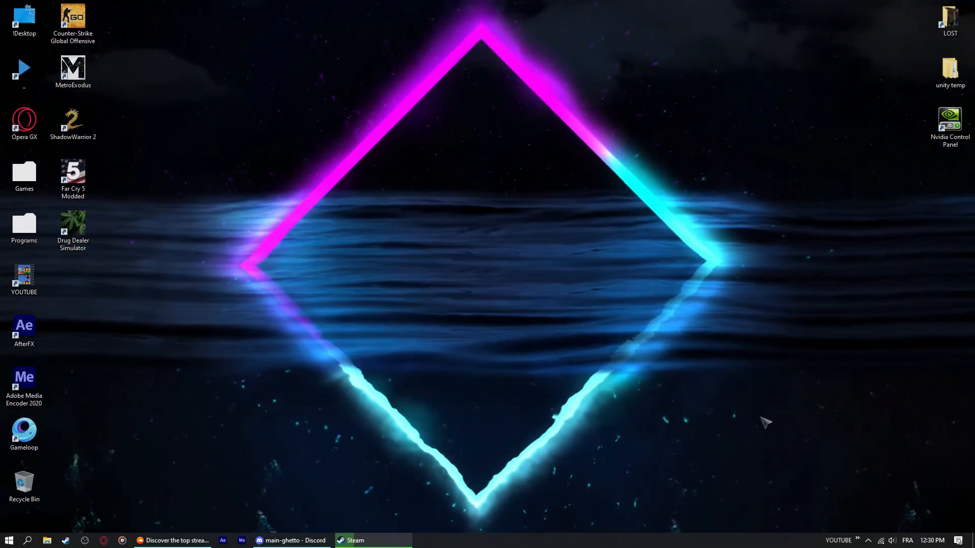
mouse_move(735, 429)
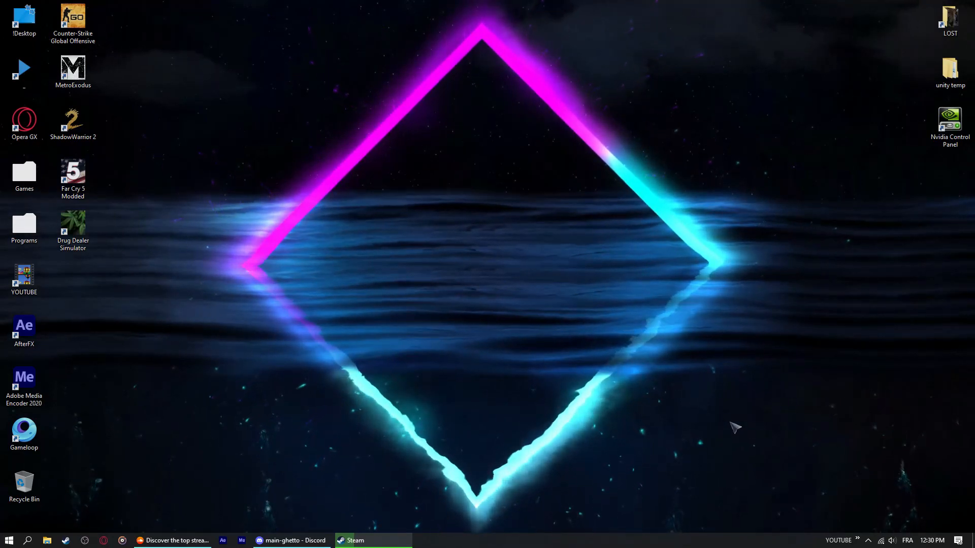